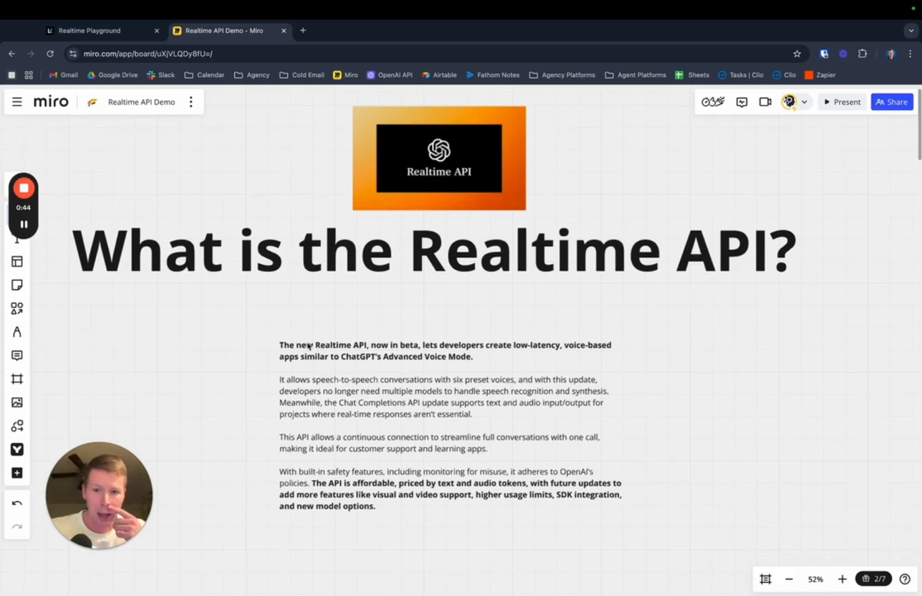
mouse_move(346, 288)
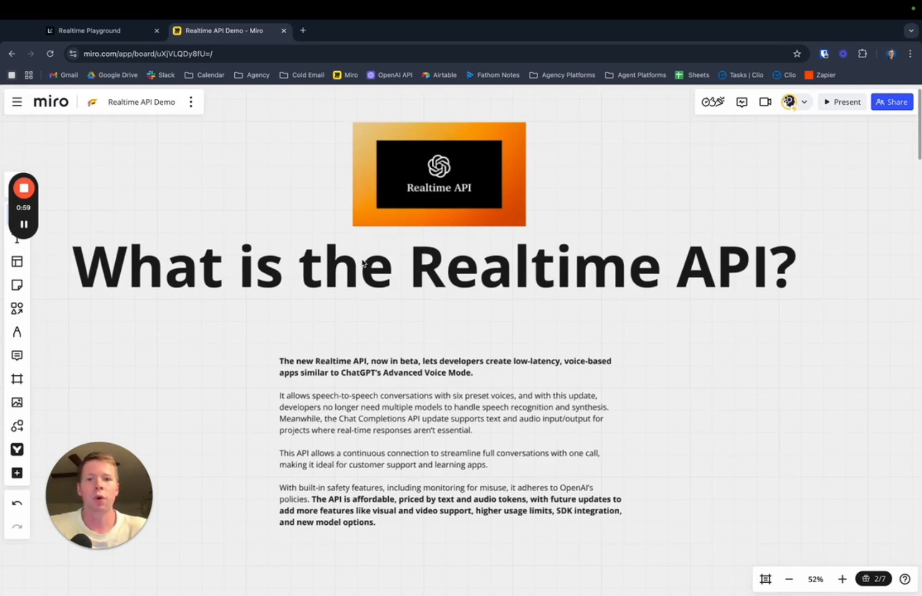
Scroll down past the Realtime API introduction to the 'Voice AI platforms in danger?' heading
scroll(up, 3)
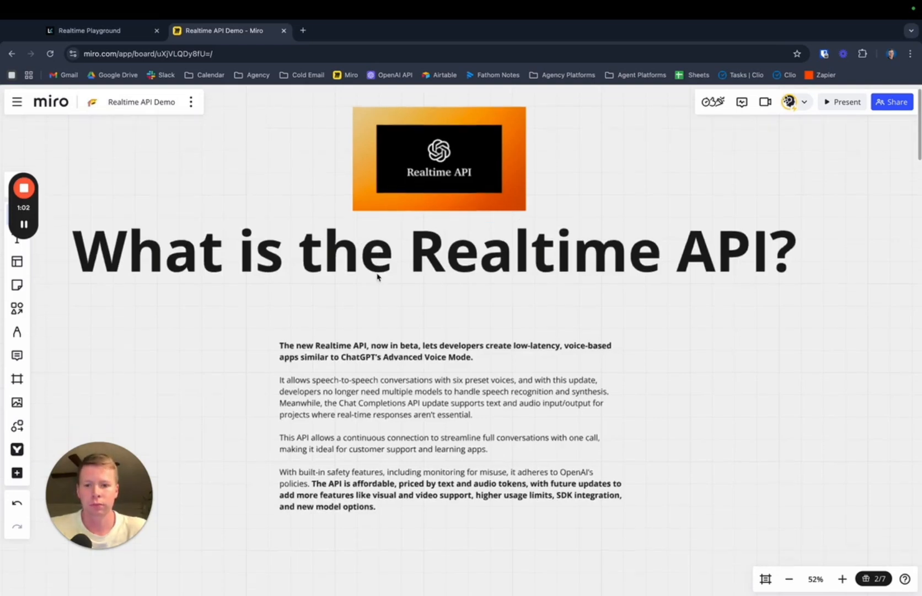
scroll(down, 3)
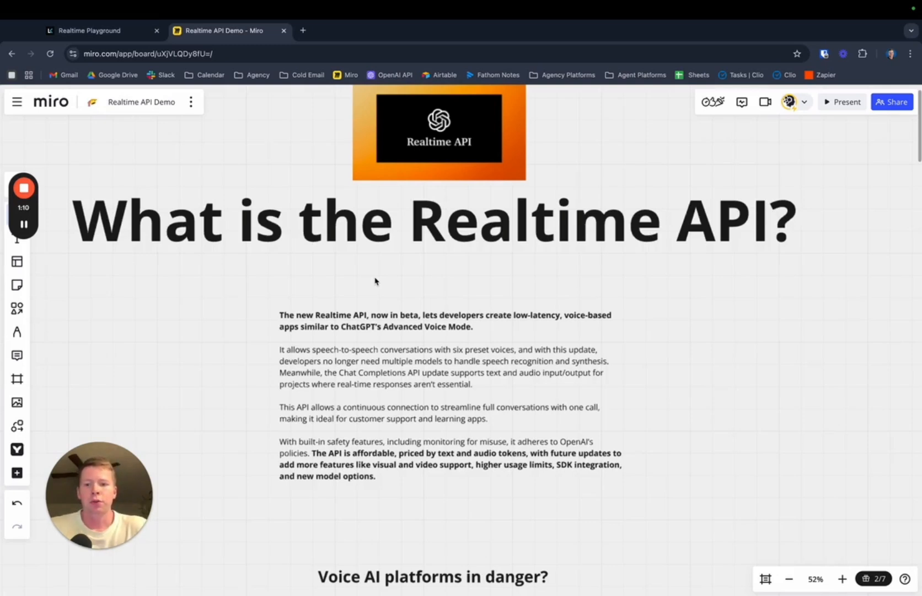
mouse_move(381, 267)
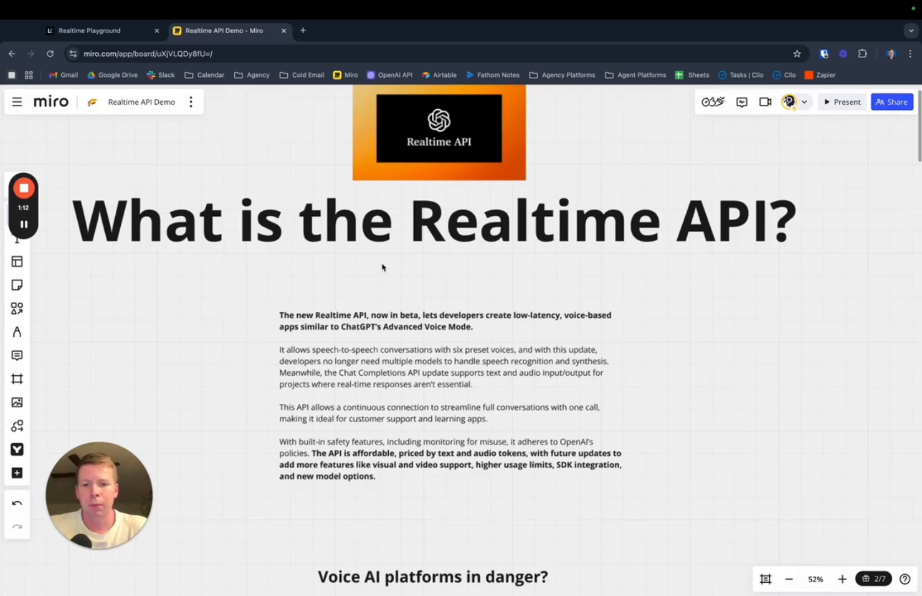
mouse_move(480, 381)
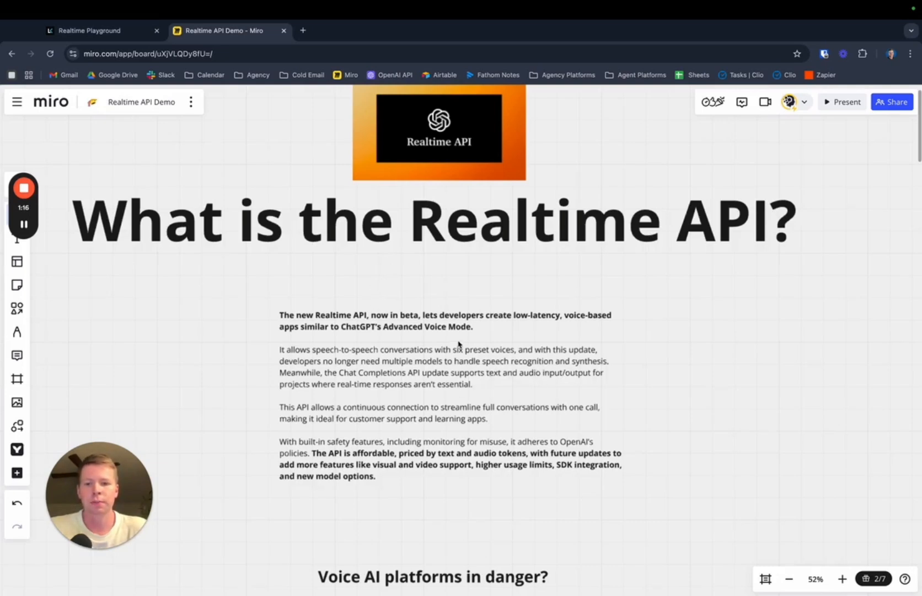
scroll(down, 3)
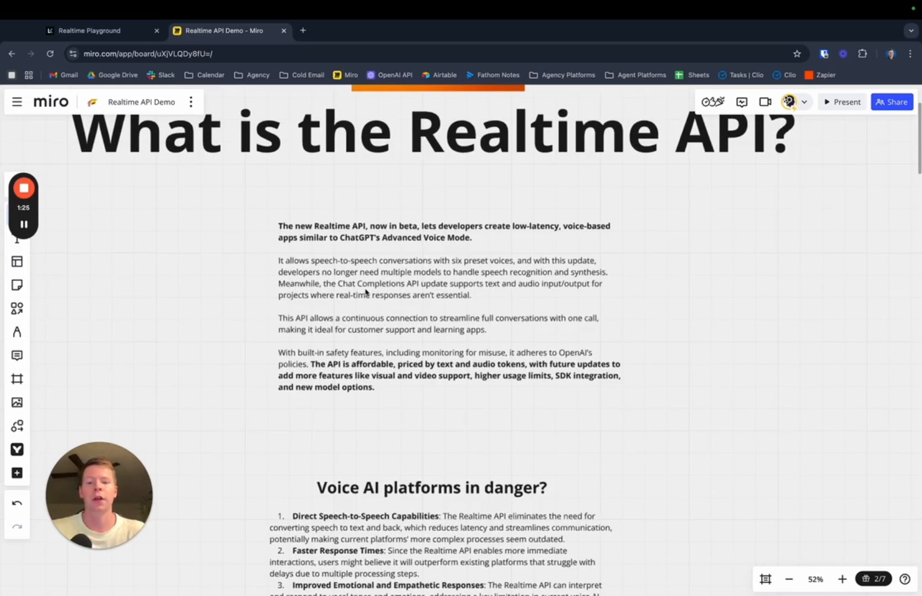
scroll(down, 3)
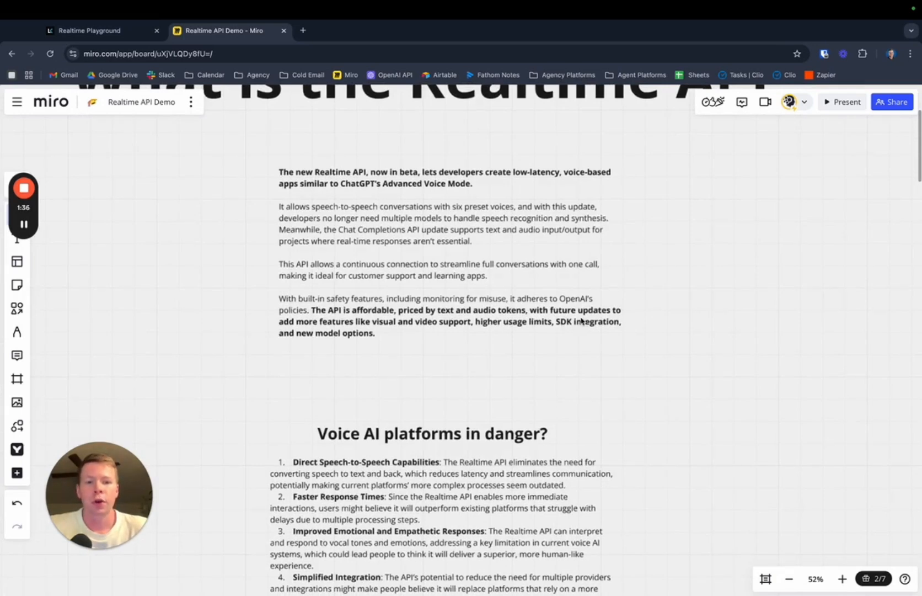
mouse_move(390, 332)
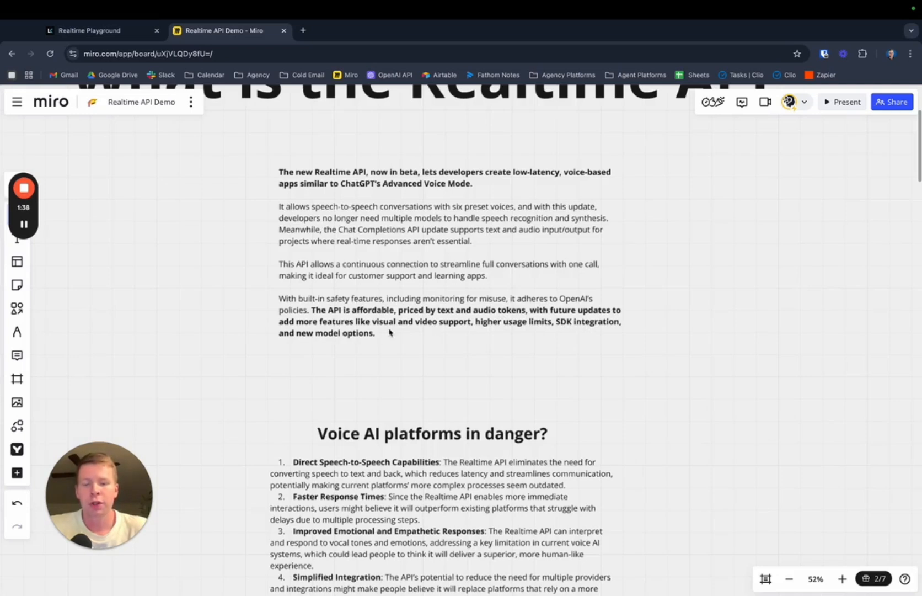
mouse_move(529, 330)
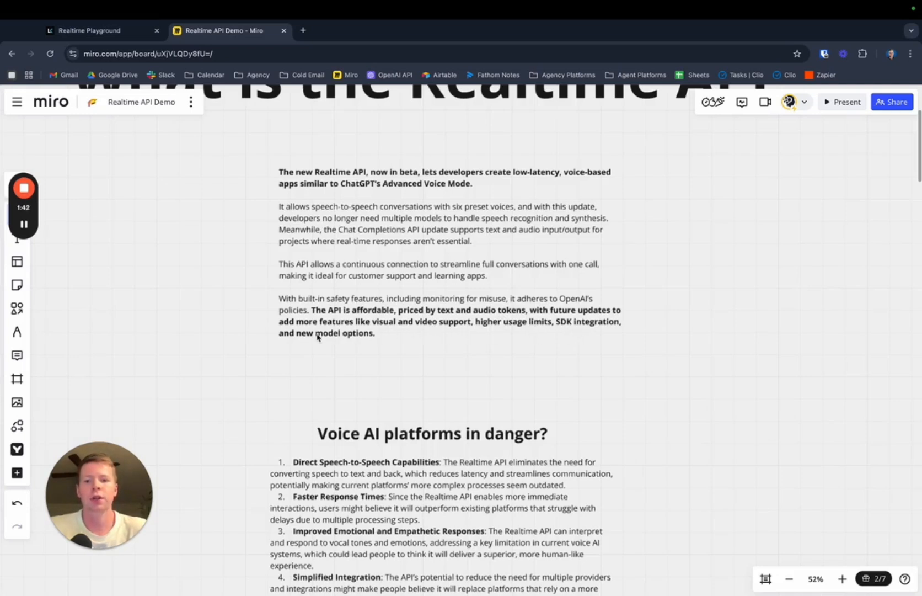
scroll(down, 3)
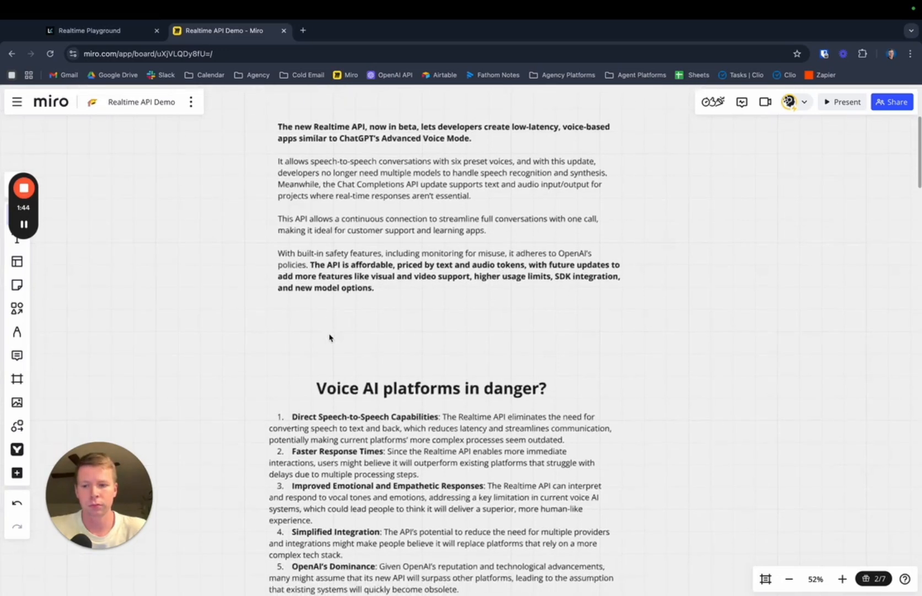
Scroll further to reveal all five danger points and the Real World Use Cases heading
scroll(down, 3)
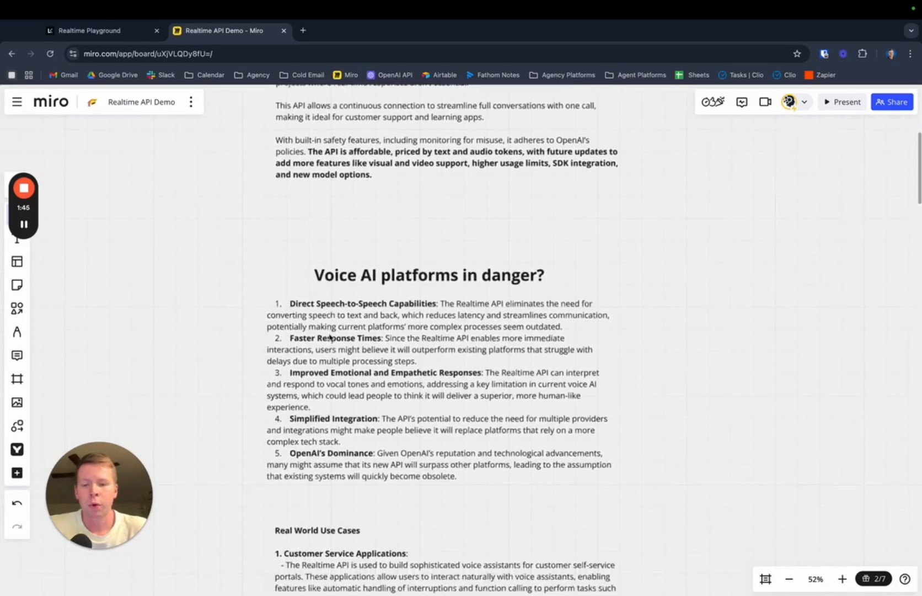
scroll(down, 3)
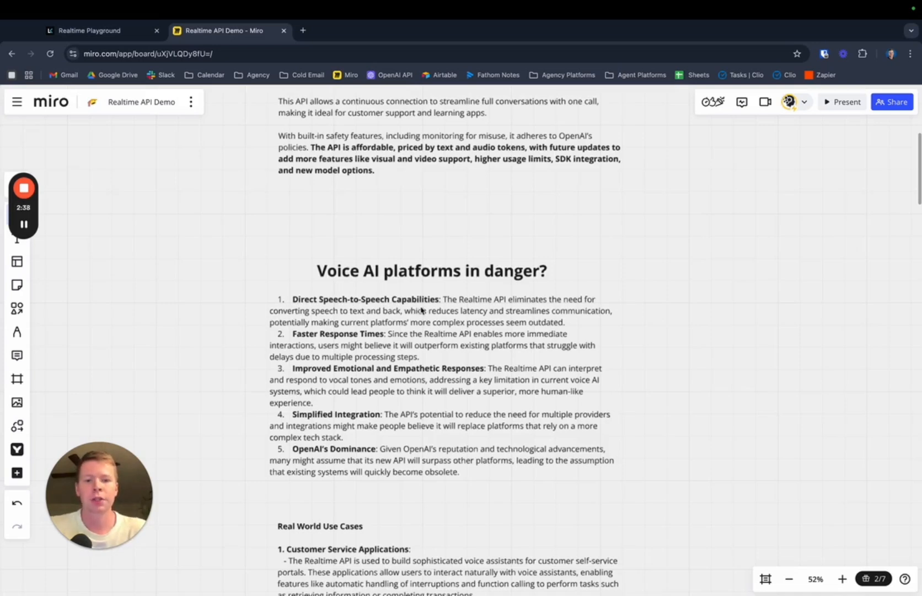
mouse_move(376, 329)
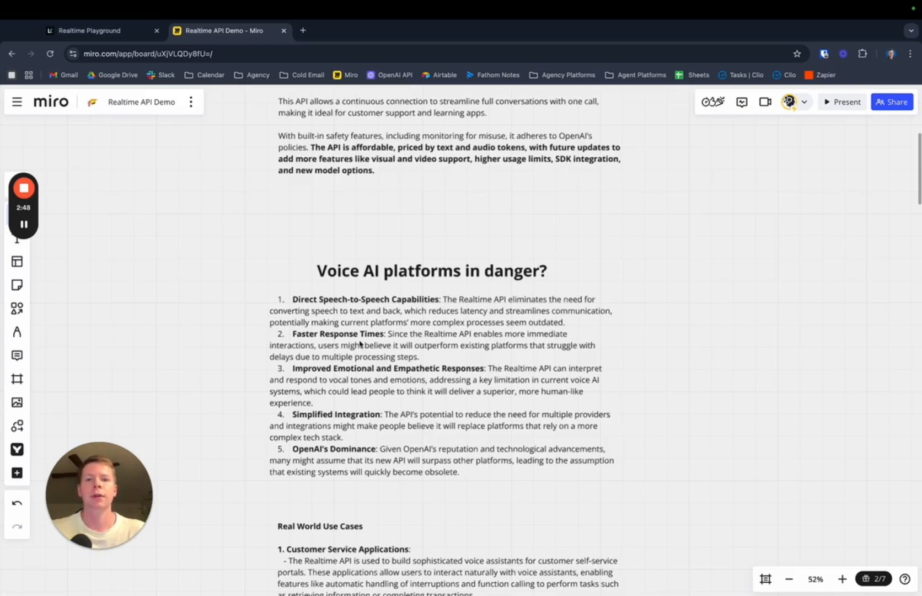
scroll(down, 3)
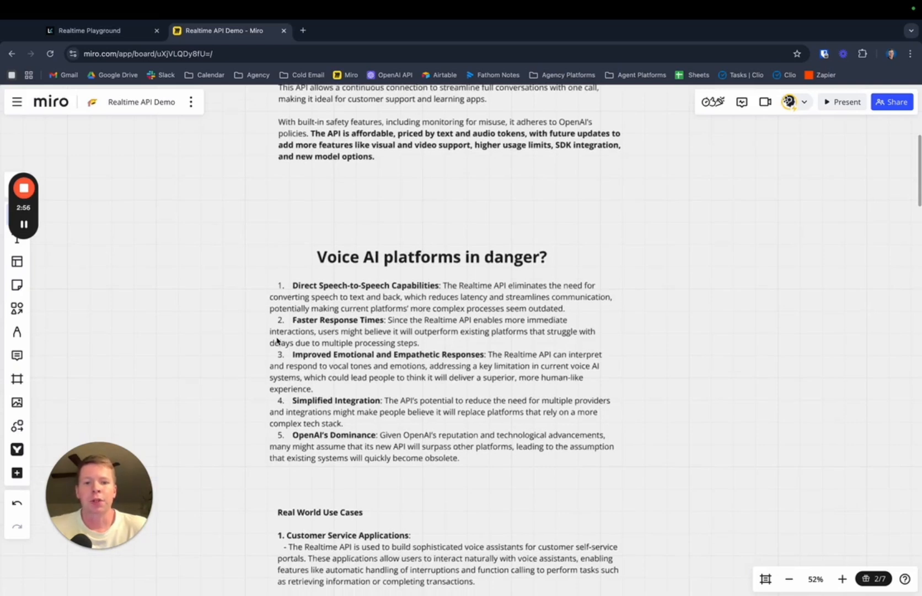
mouse_move(200, 320)
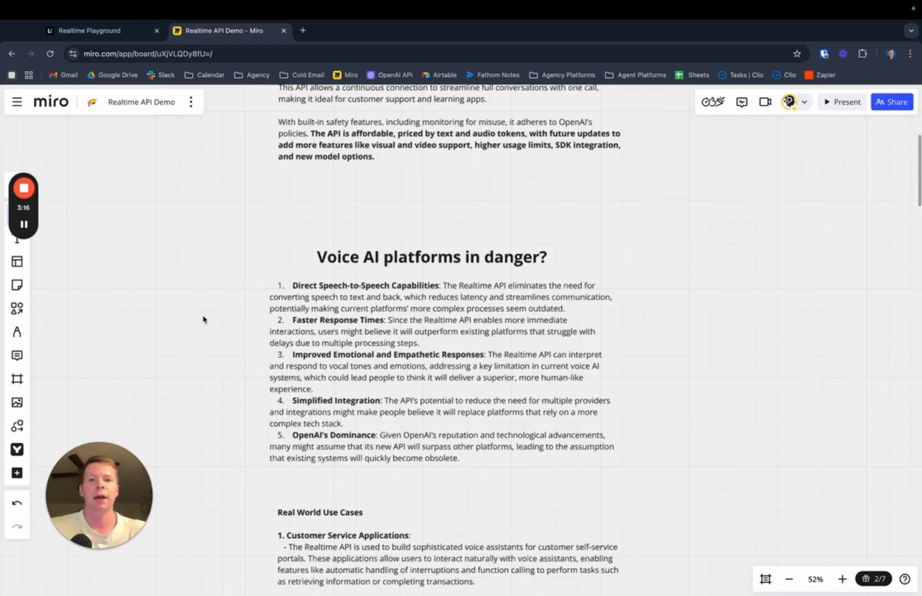
scroll(down, 3)
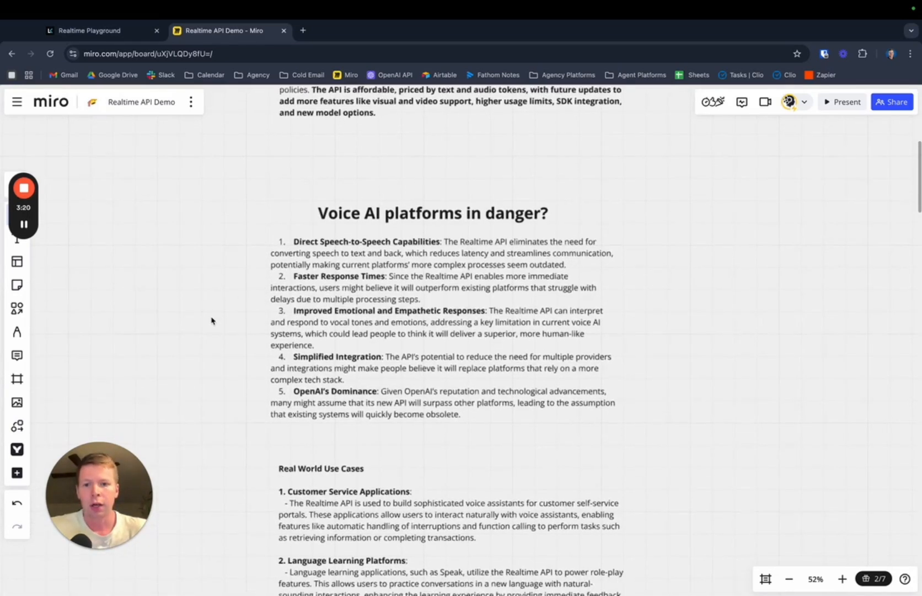
mouse_move(288, 320)
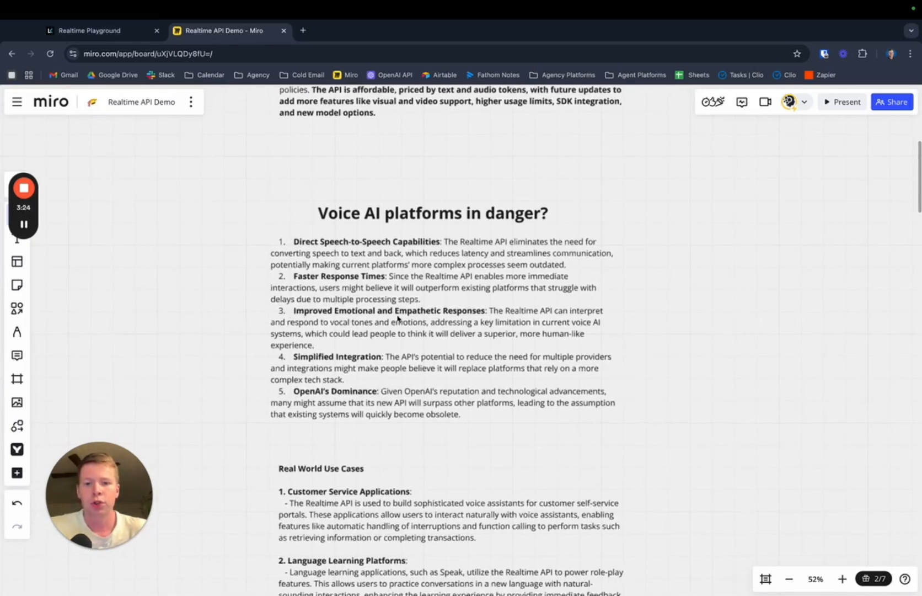
Zoom in from 52% to 82% on the danger list, then scroll slightly down
click(843, 583)
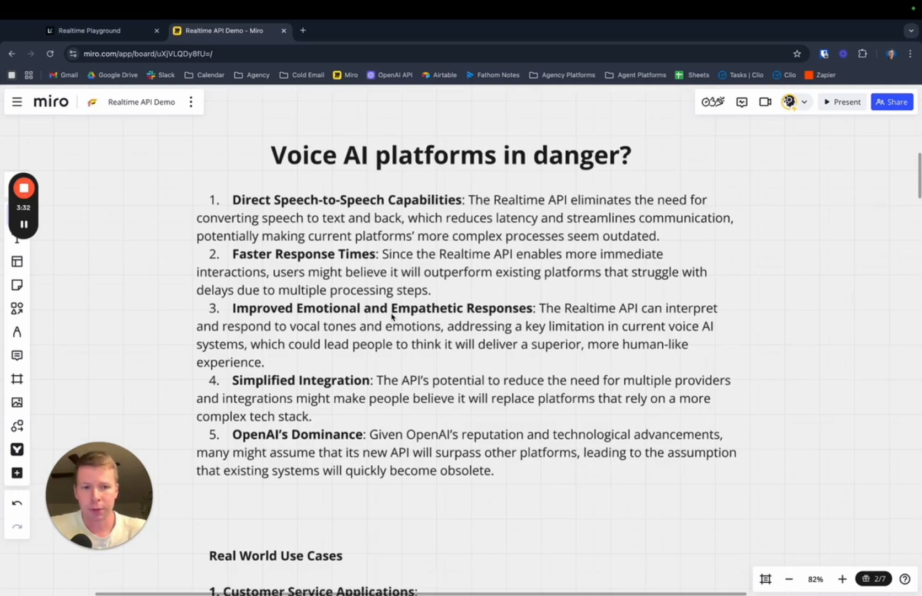
mouse_move(274, 352)
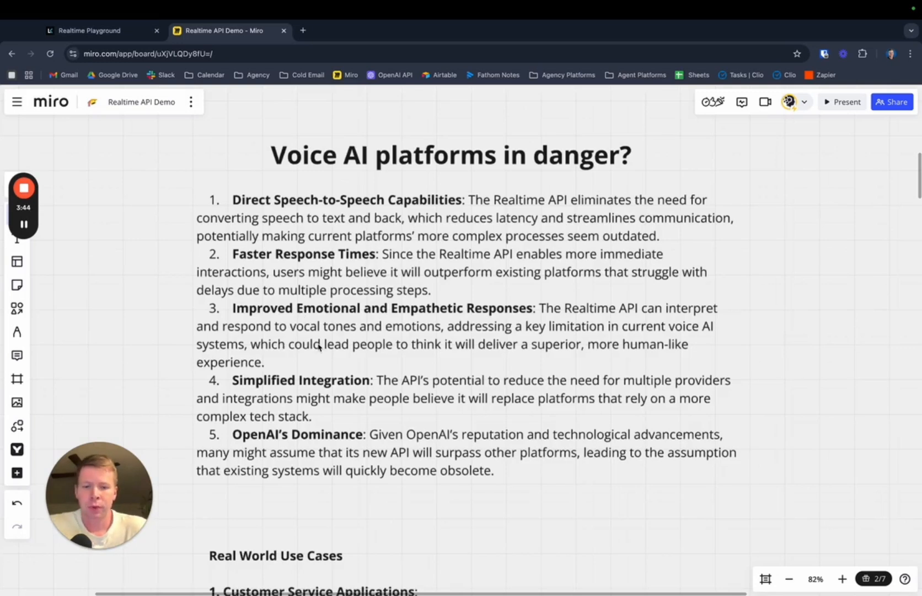
mouse_move(532, 385)
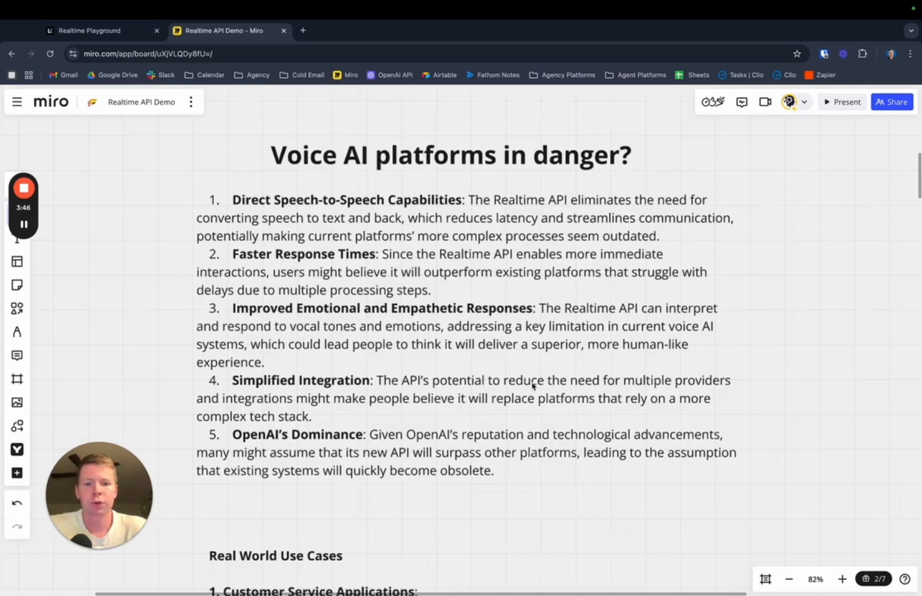
mouse_move(362, 408)
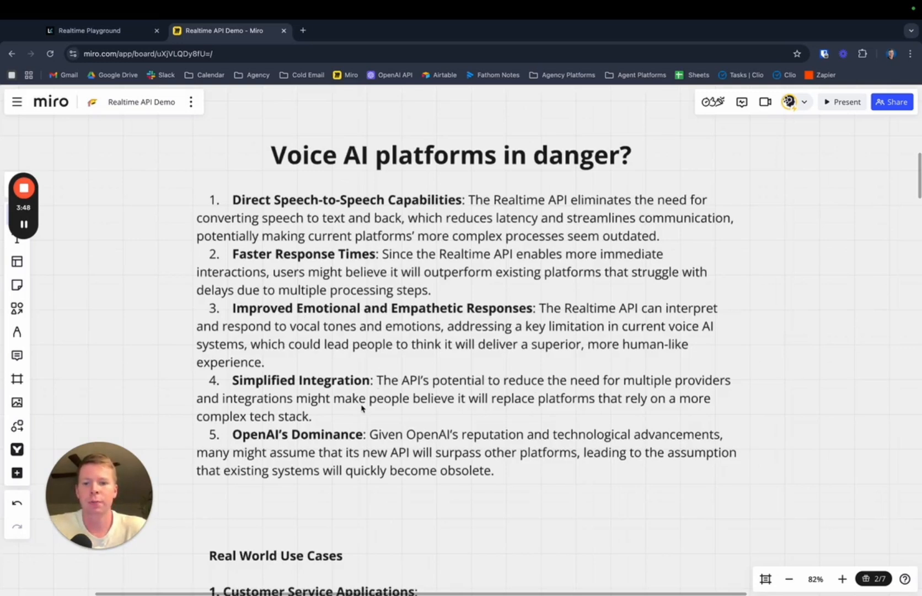
mouse_move(494, 419)
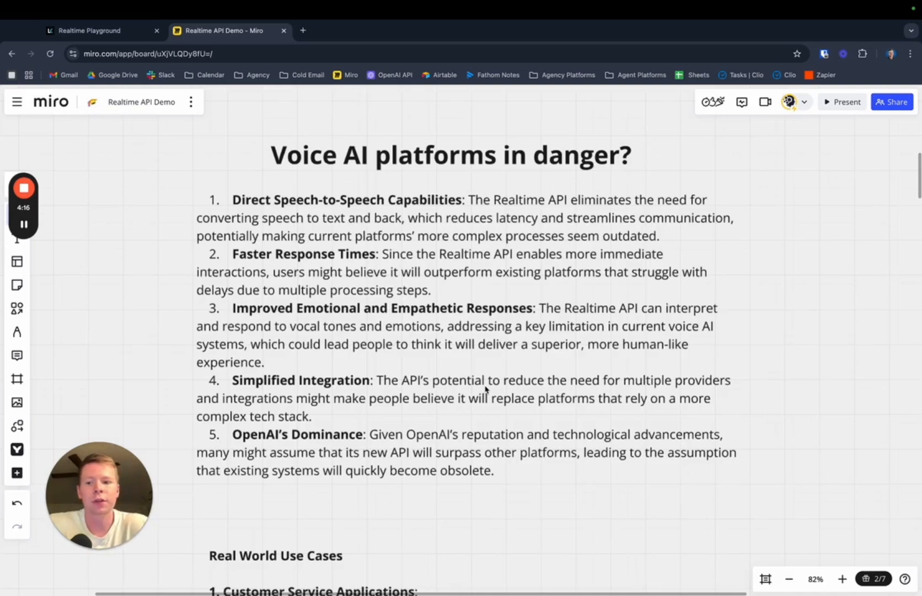
scroll(down, 3)
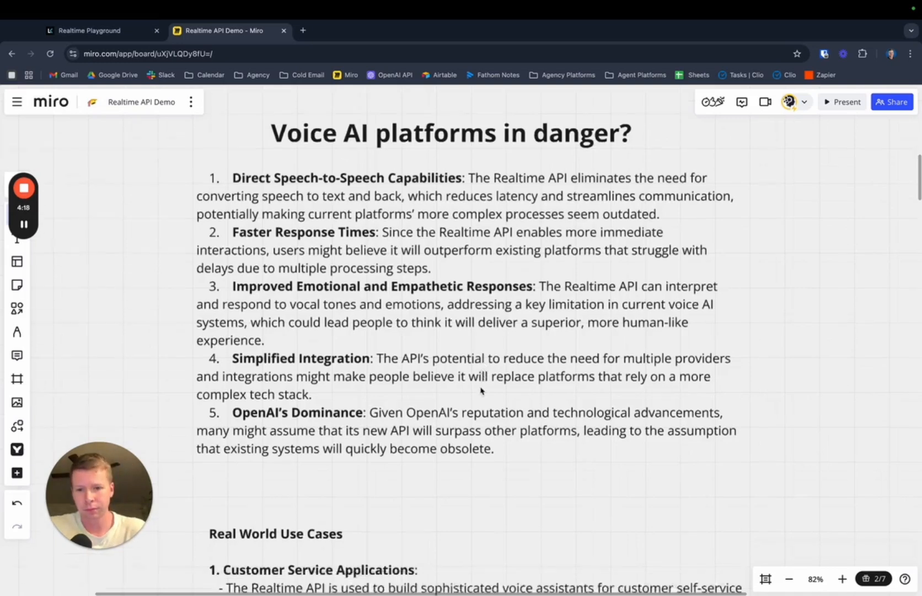
scroll(down, 3)
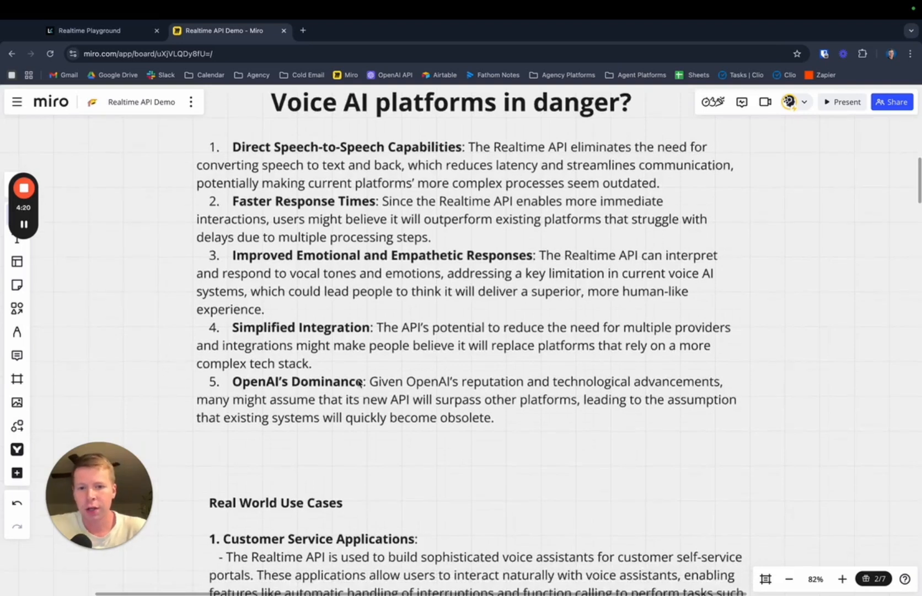
mouse_move(279, 367)
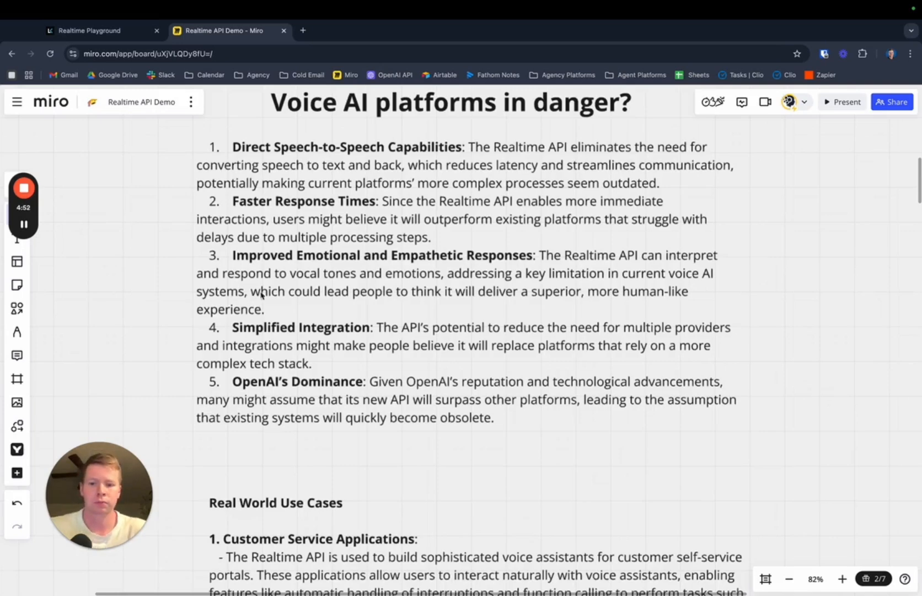
Scroll to use cases 1–3, including Language Learning with the Speak card and Fitness Coaching
scroll(down, 3)
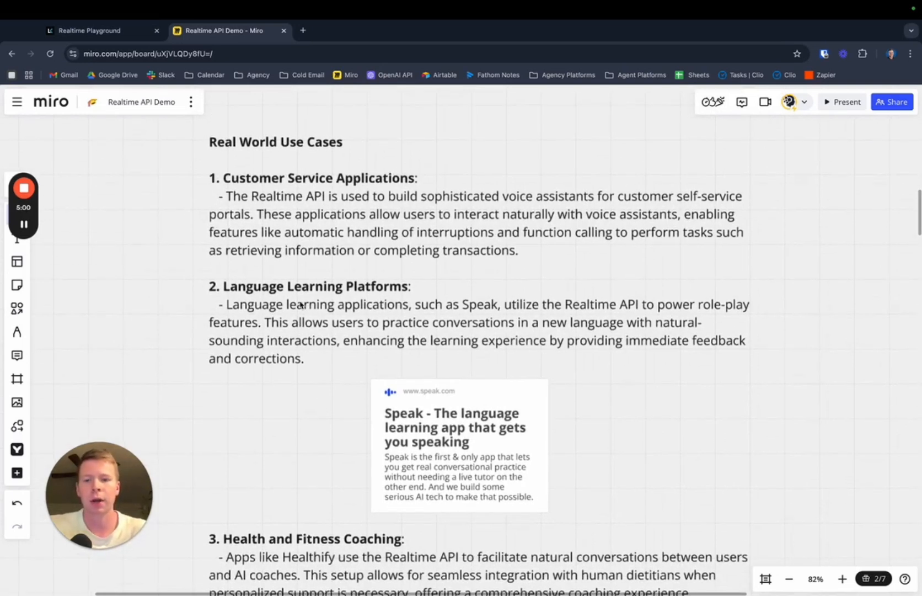
mouse_move(321, 207)
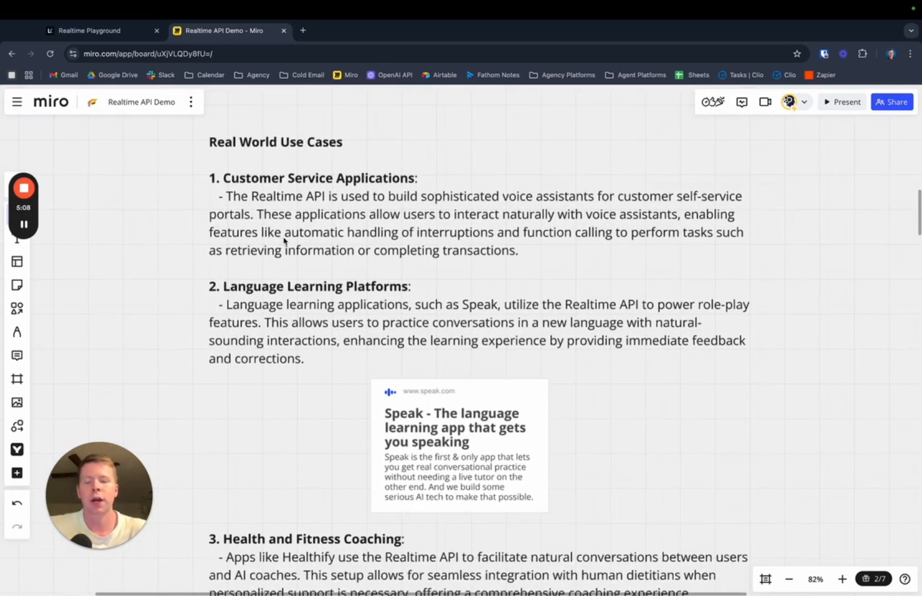
mouse_move(179, 237)
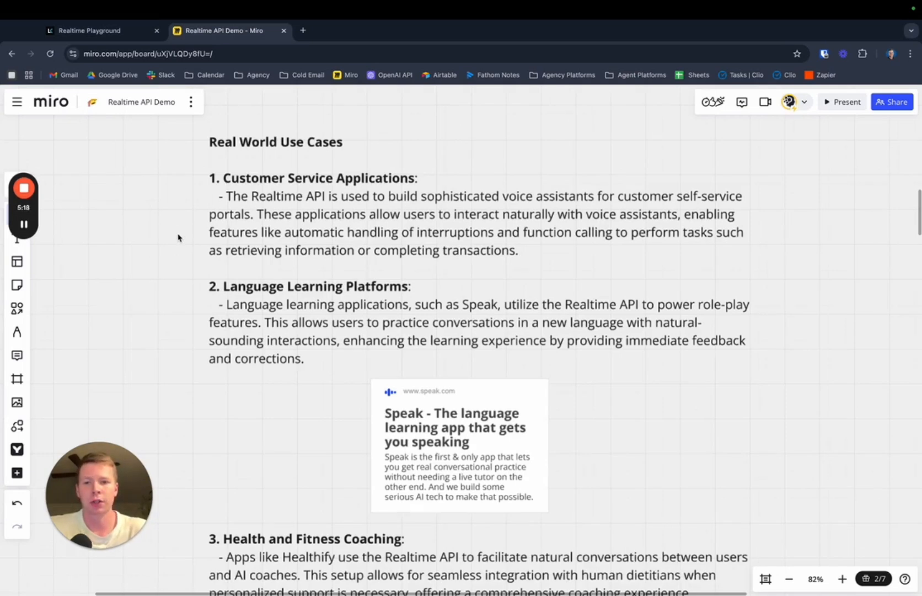
scroll(down, 3)
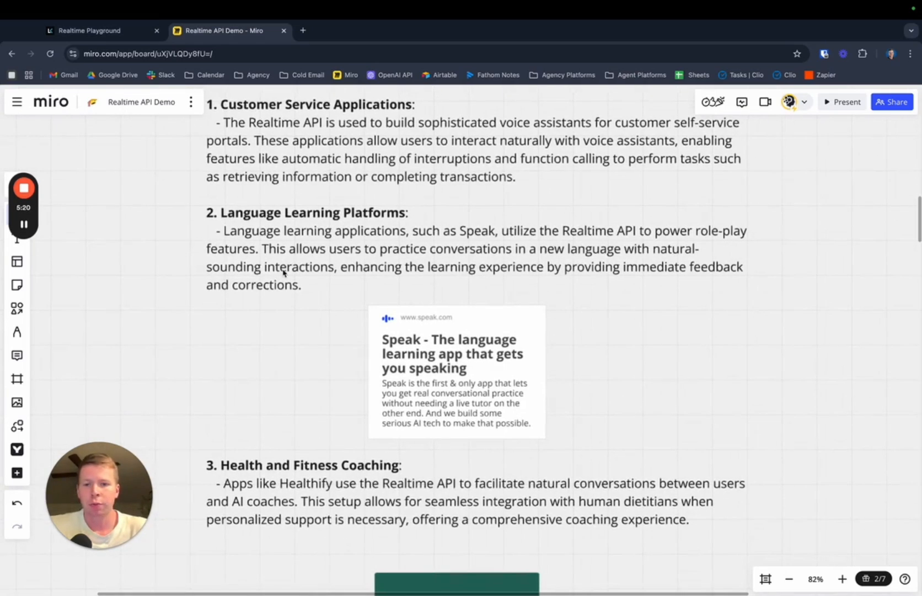
mouse_move(276, 307)
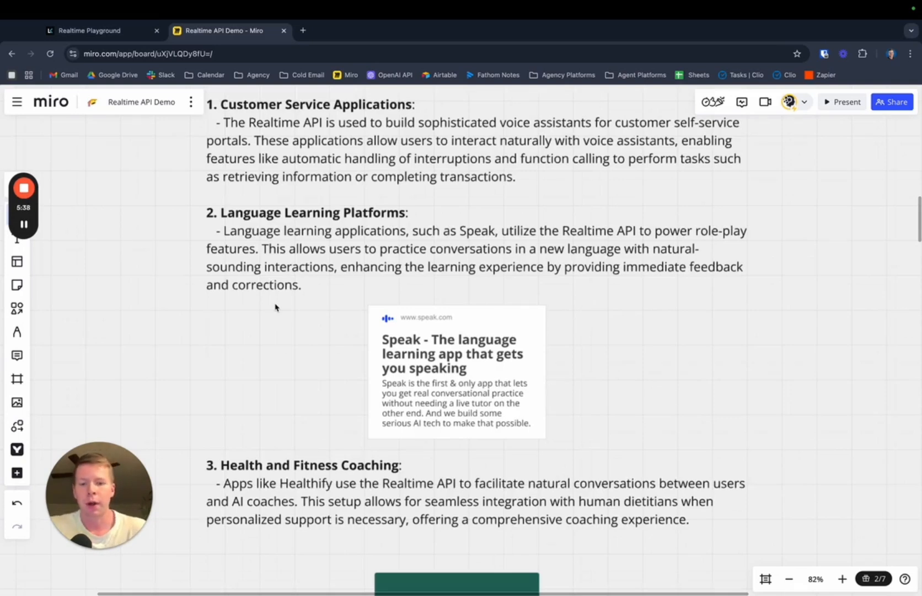
scroll(down, 3)
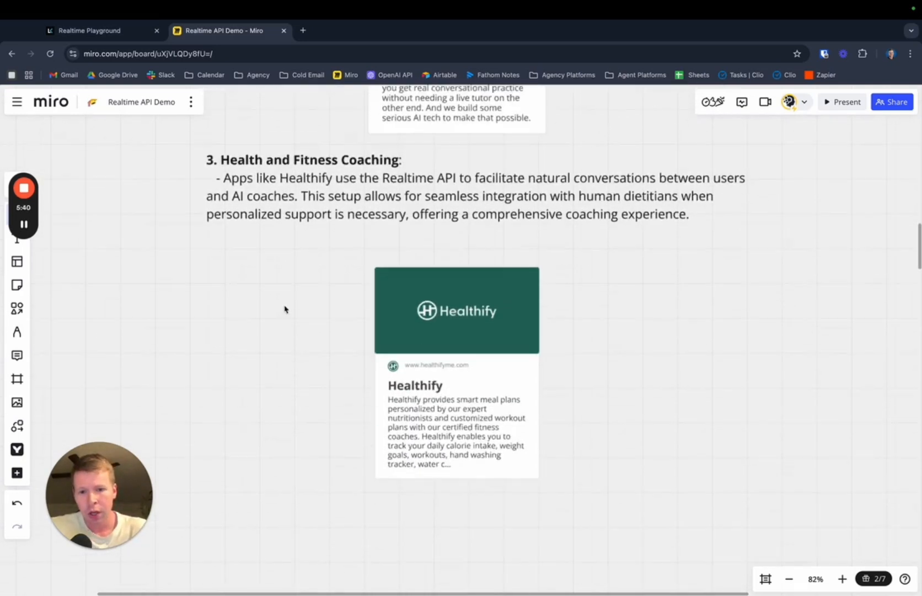
mouse_move(296, 300)
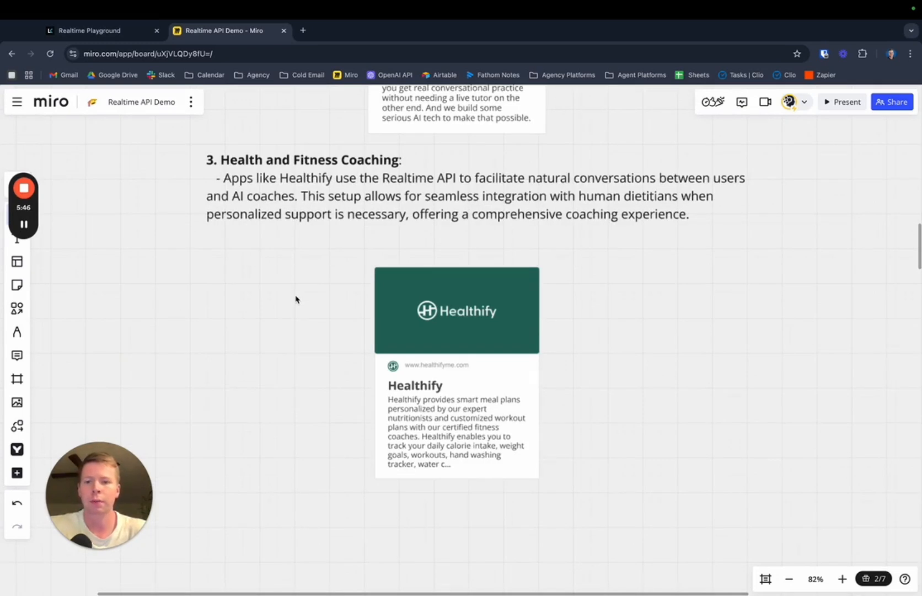
mouse_move(233, 262)
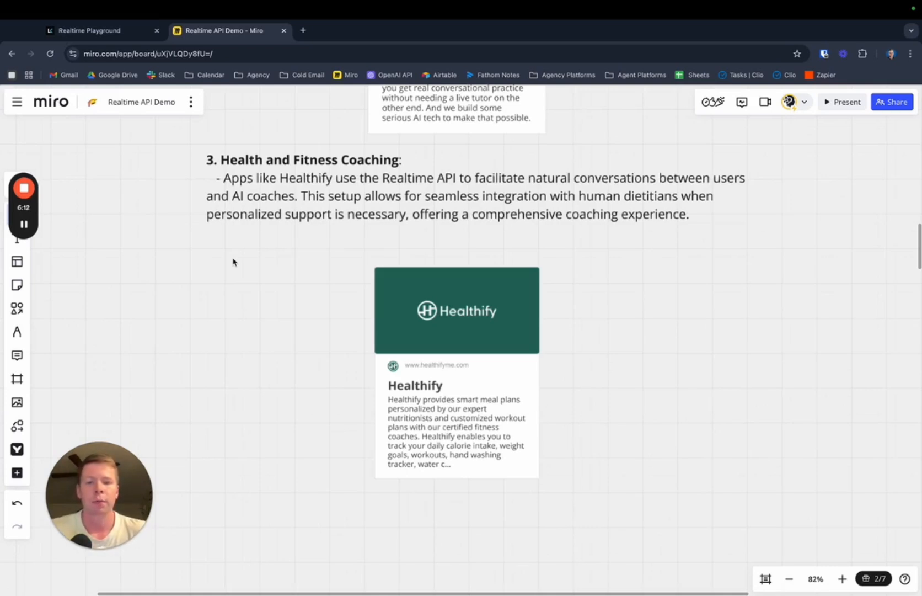
mouse_move(247, 274)
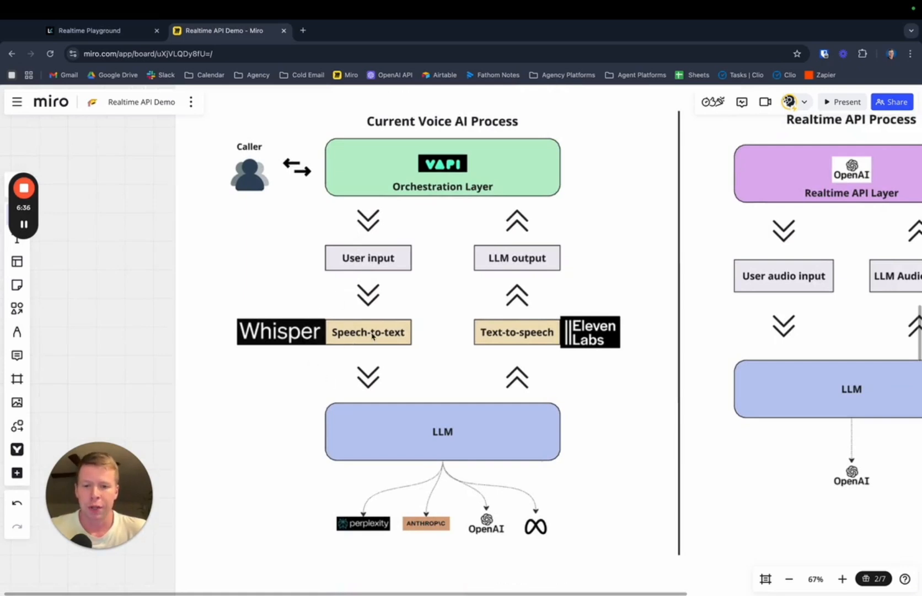
mouse_move(417, 429)
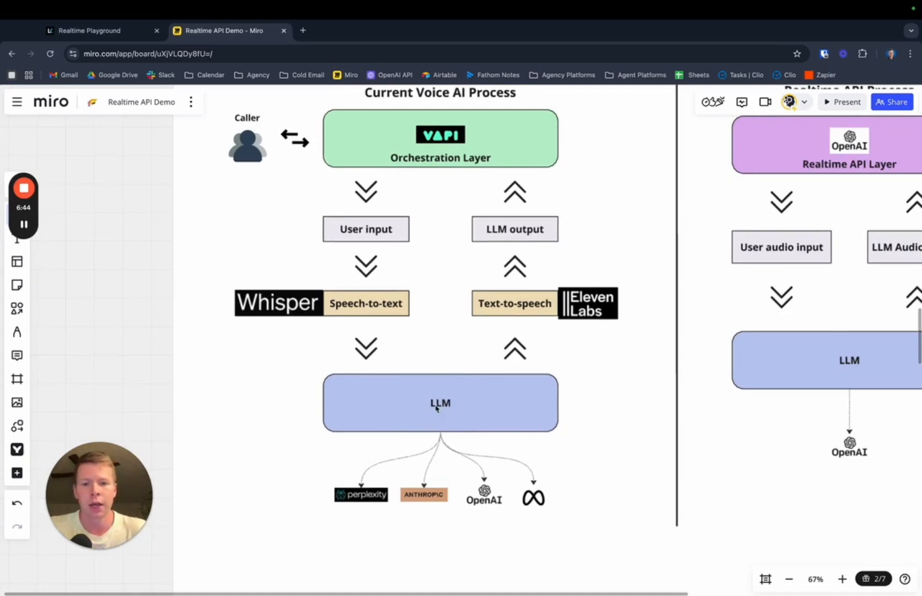
mouse_move(392, 390)
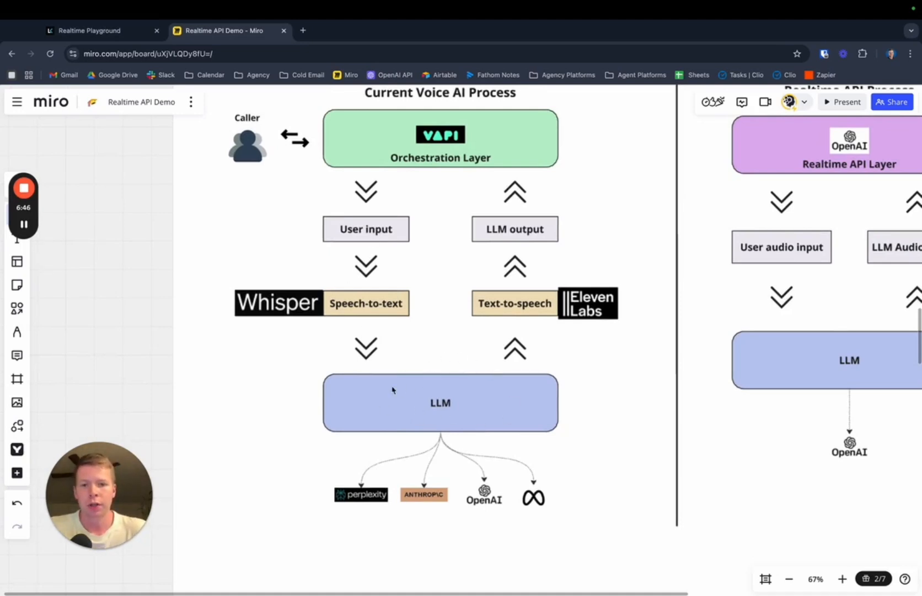
mouse_move(542, 346)
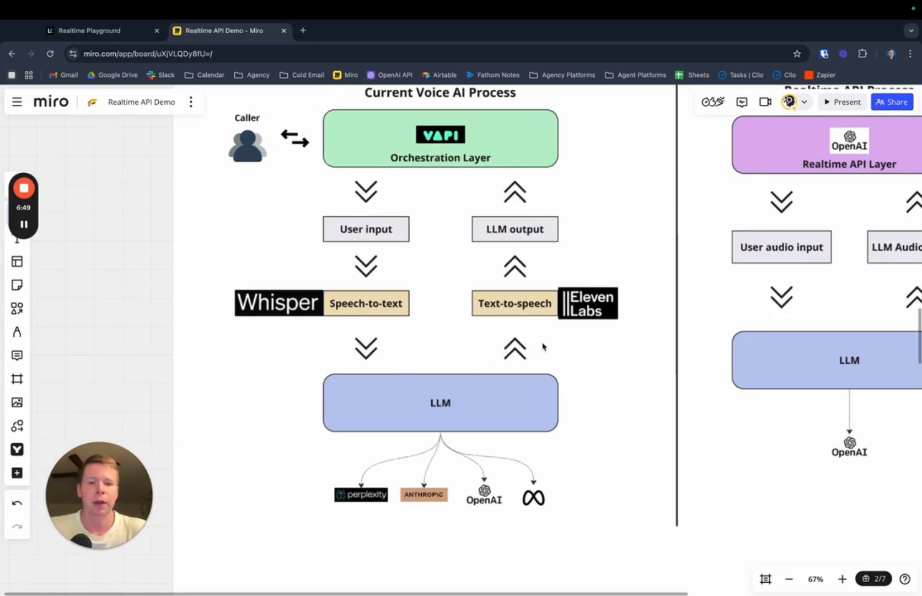
mouse_move(521, 328)
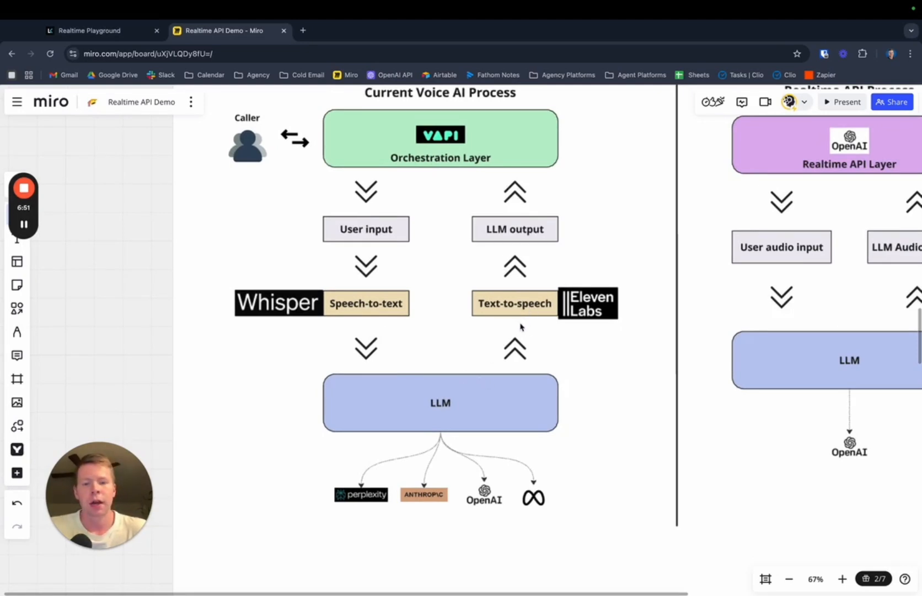
mouse_move(511, 229)
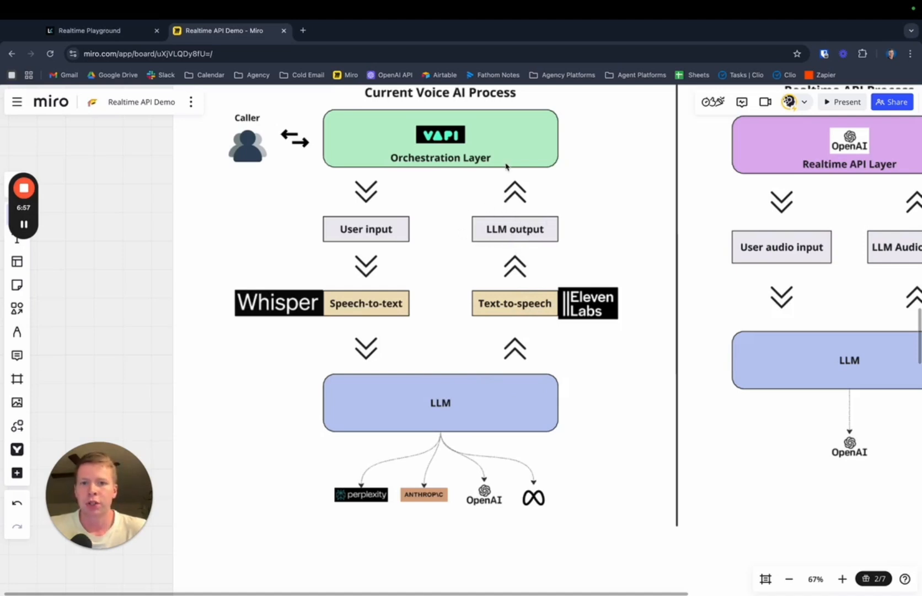
Scroll across the VAPI vs. Realtime API Workflow diagram to the Realtime API Process flow
scroll(up, 3)
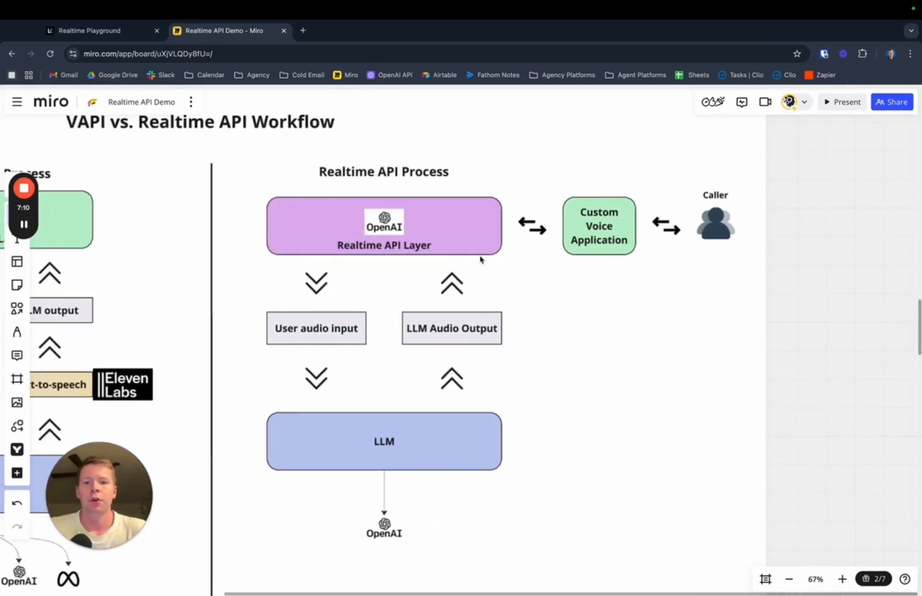
mouse_move(438, 262)
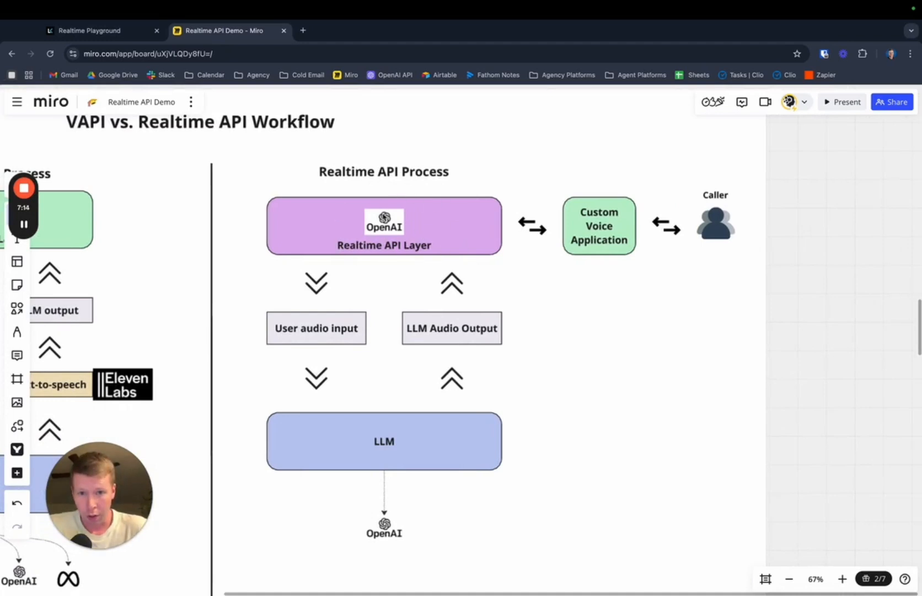
mouse_move(361, 218)
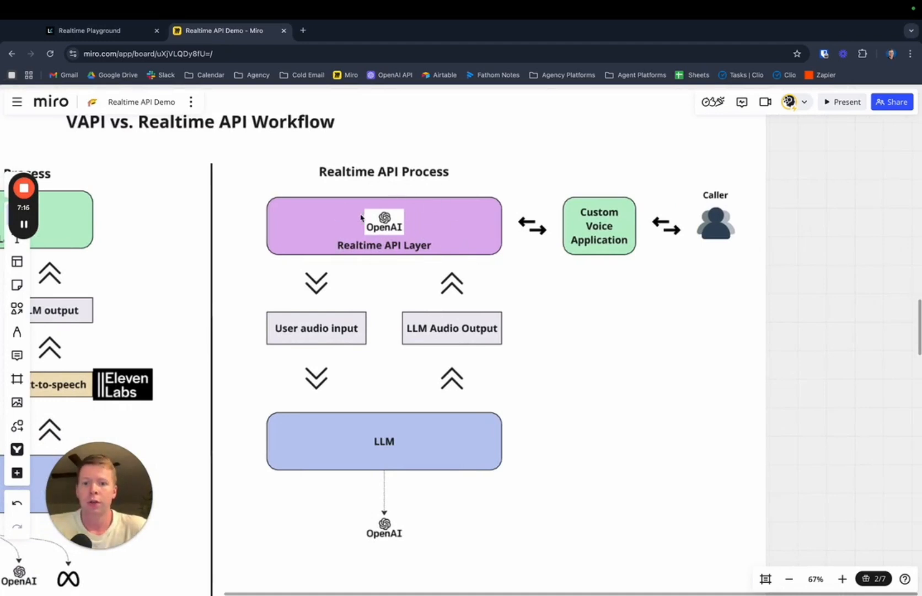
mouse_move(392, 435)
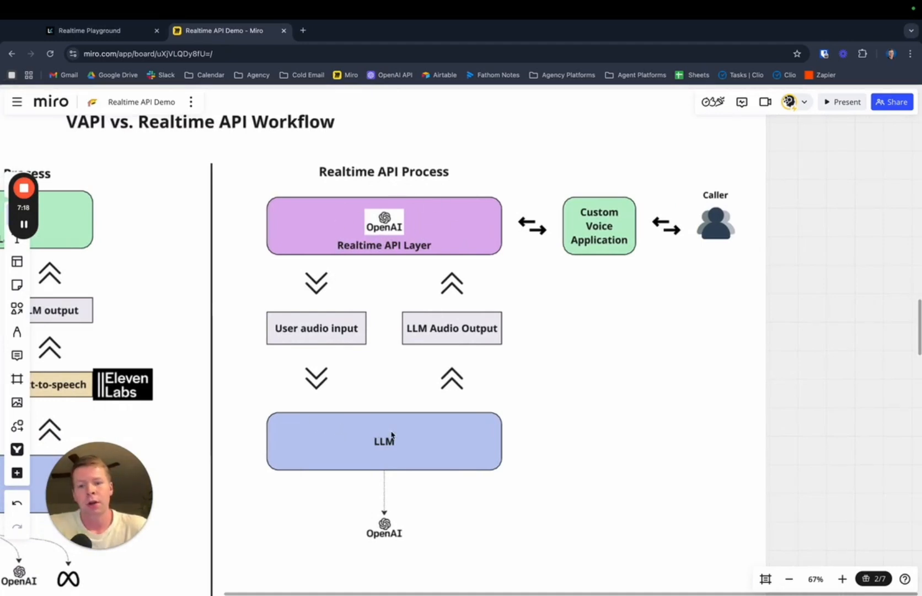
mouse_move(371, 432)
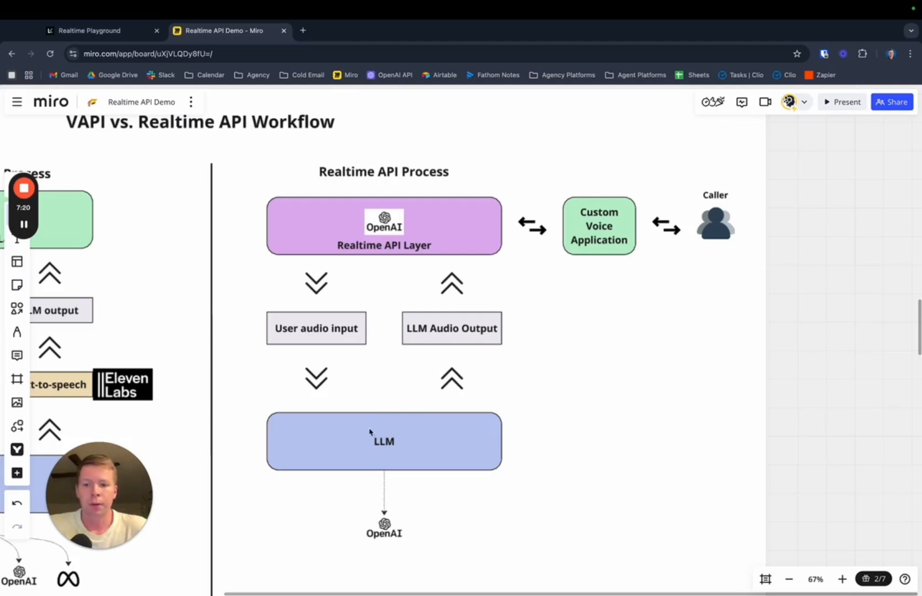
mouse_move(422, 365)
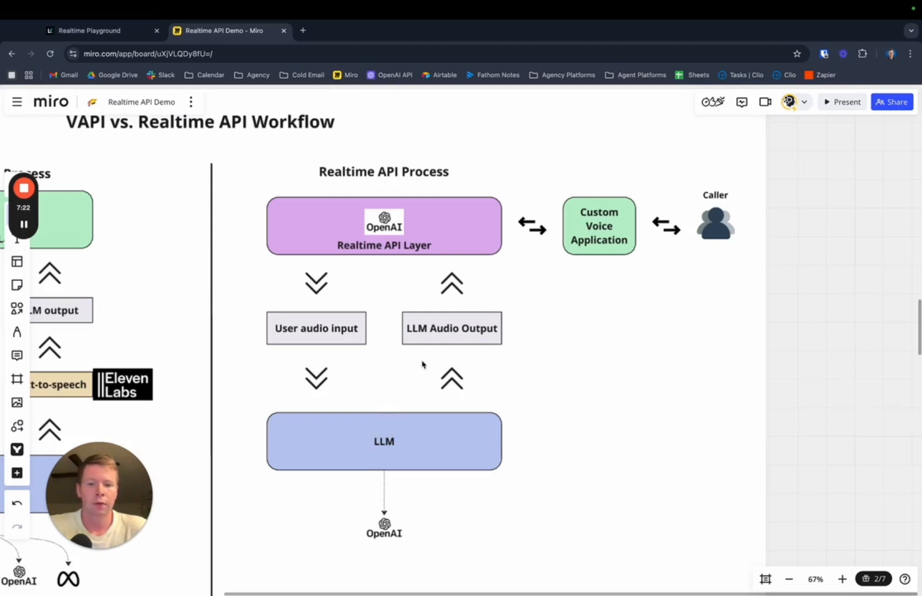
mouse_move(442, 247)
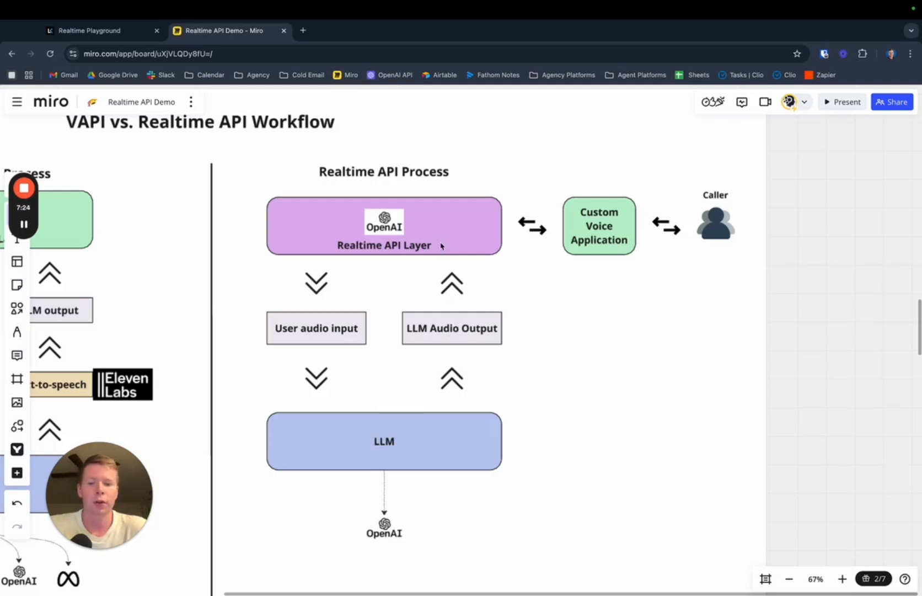
mouse_move(597, 209)
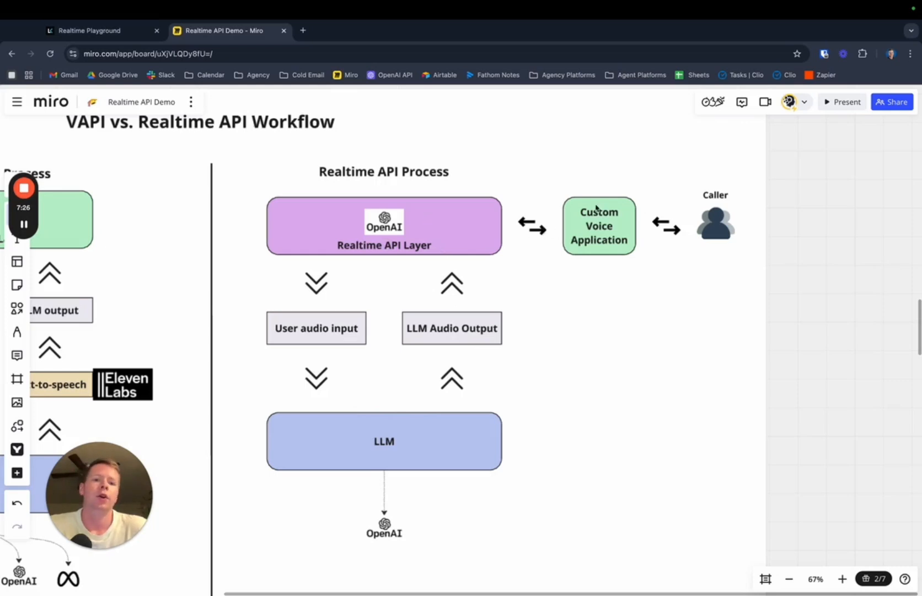
mouse_move(570, 188)
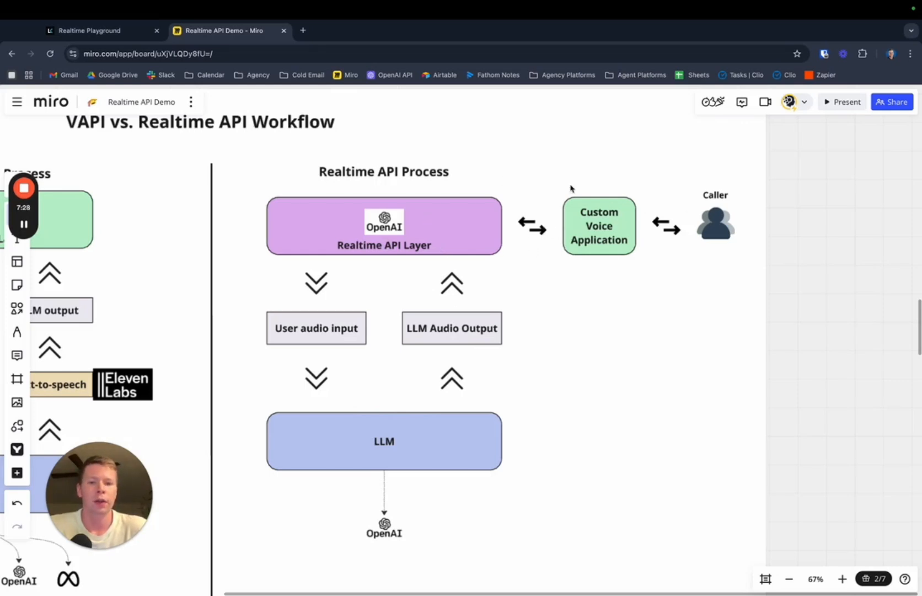
mouse_move(595, 259)
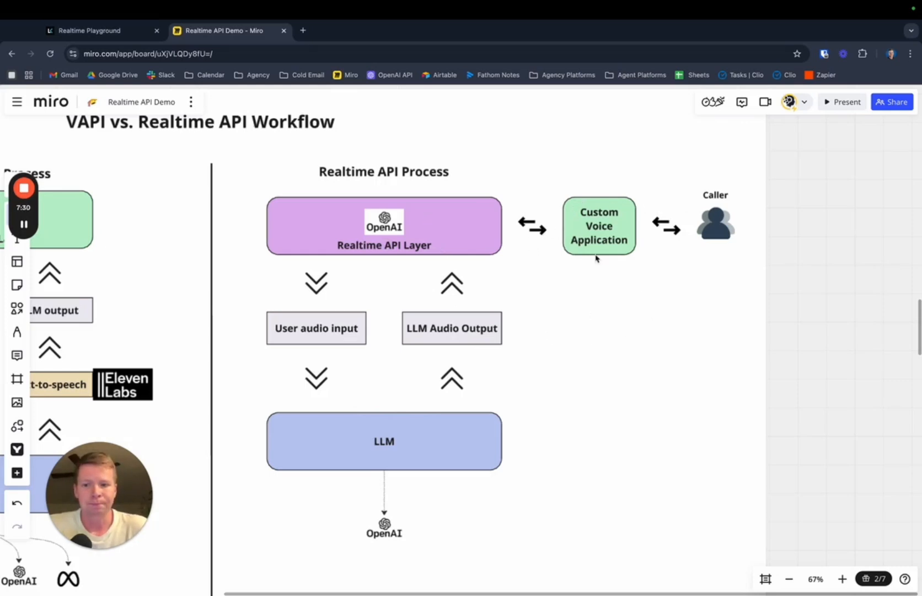
mouse_move(615, 191)
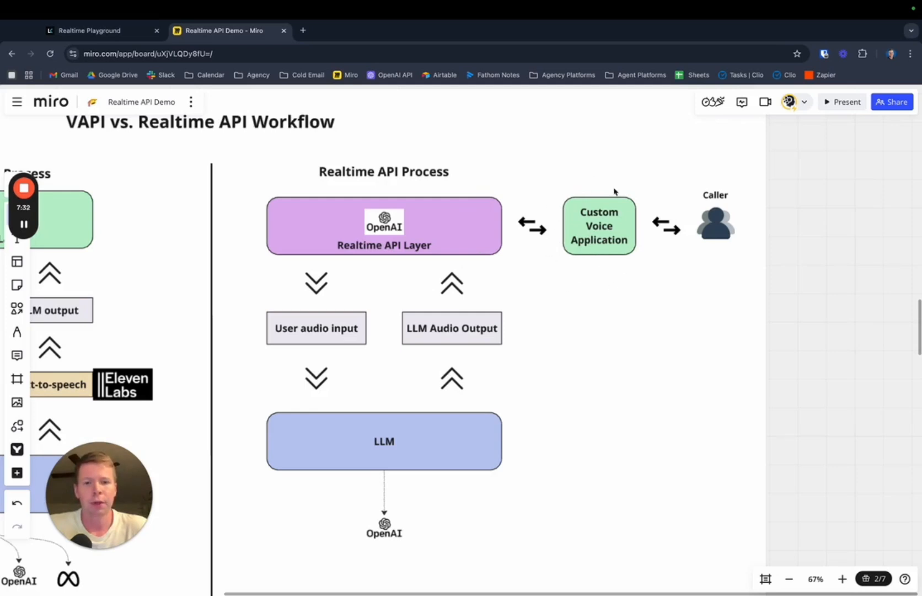
mouse_move(568, 226)
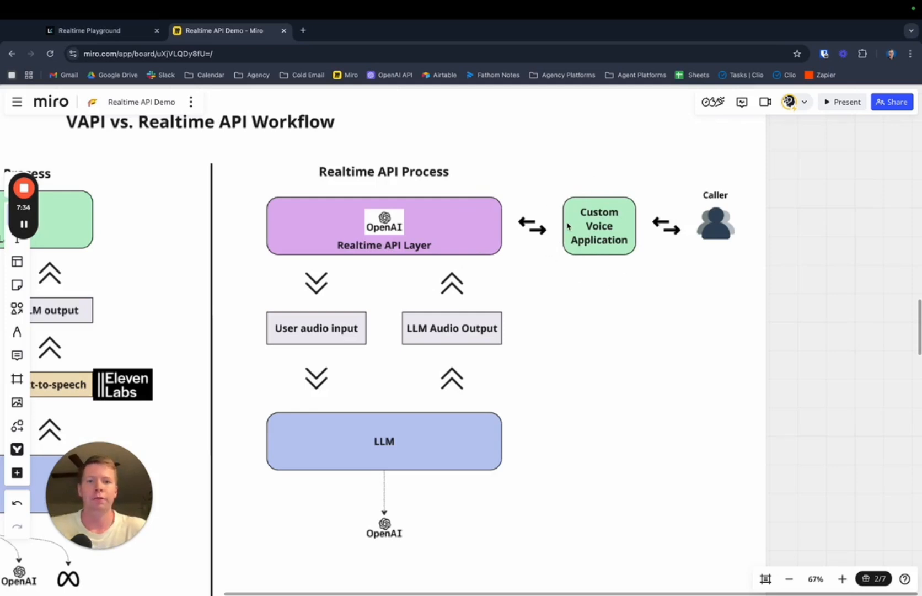
mouse_move(542, 203)
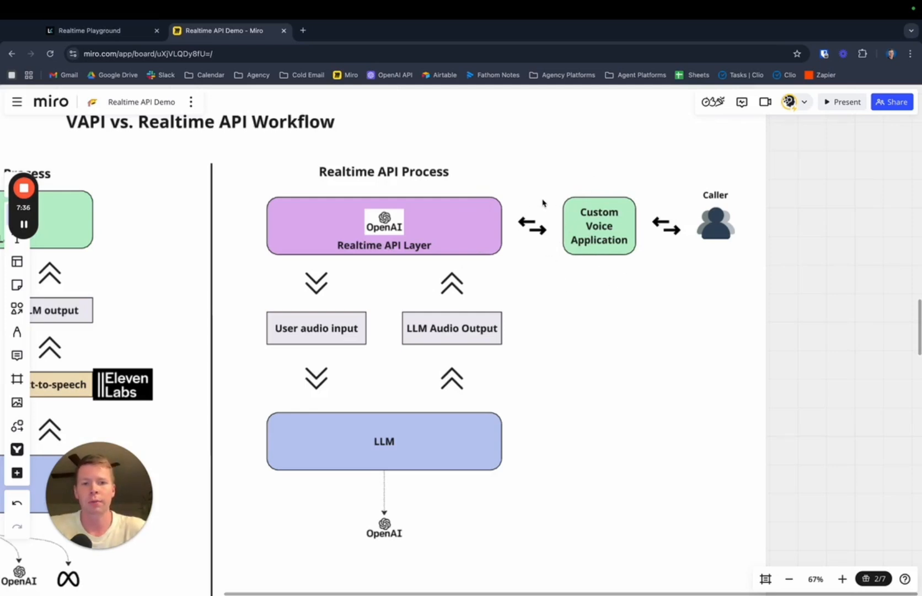
mouse_move(635, 230)
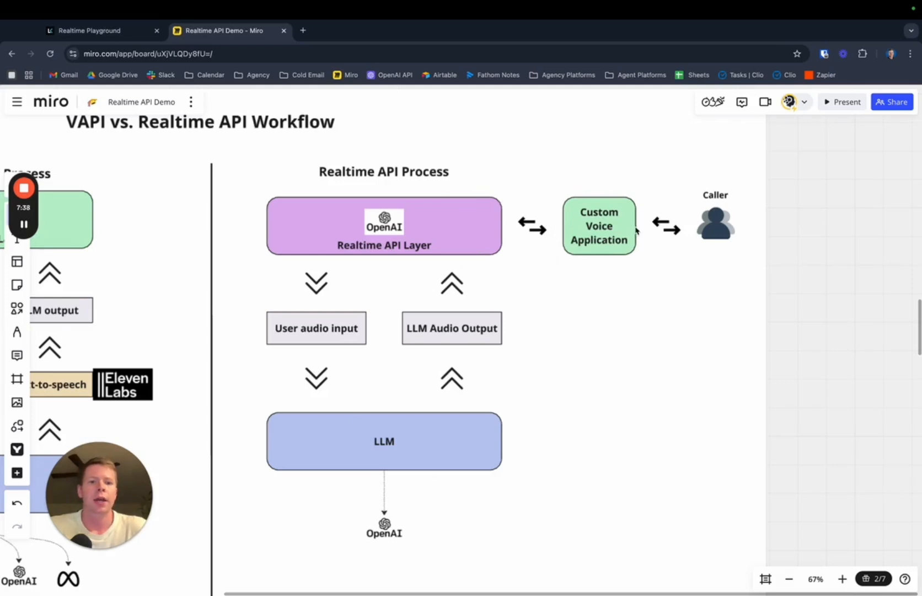
scroll(down, 3)
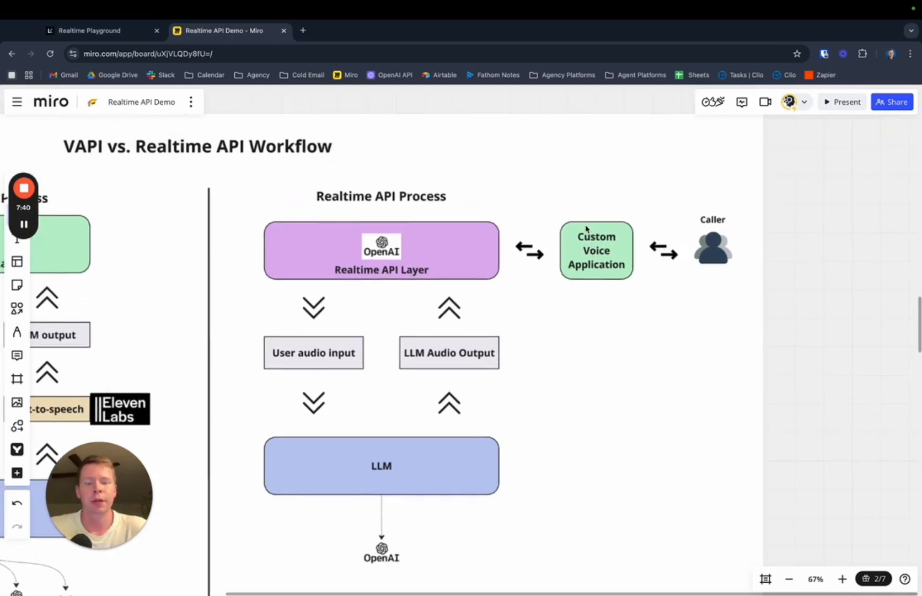
mouse_move(610, 240)
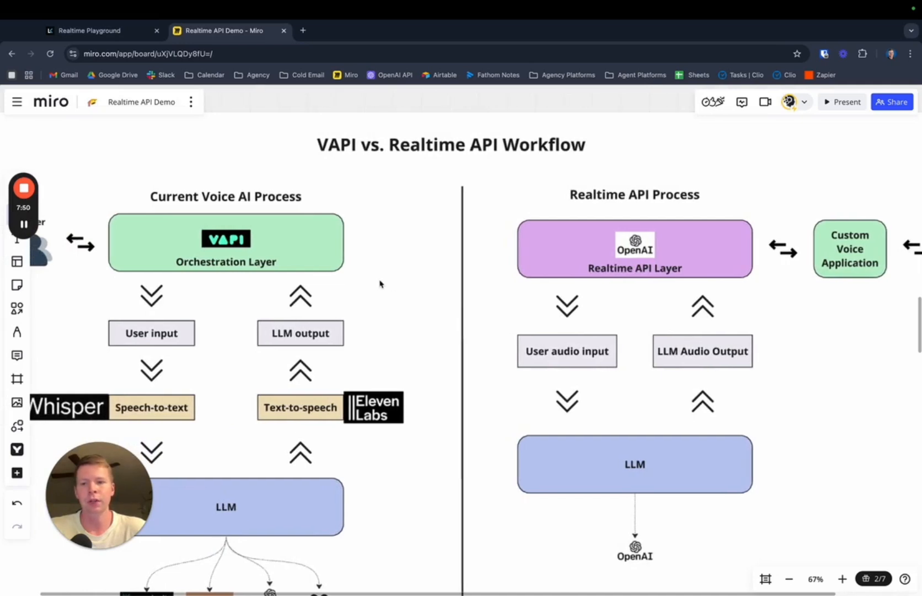
mouse_move(377, 282)
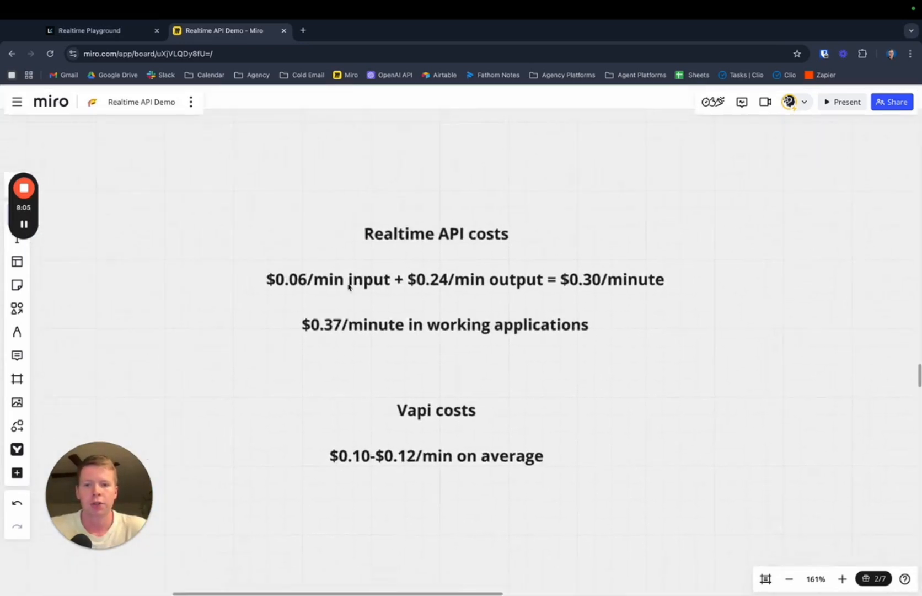
scroll(up, 3)
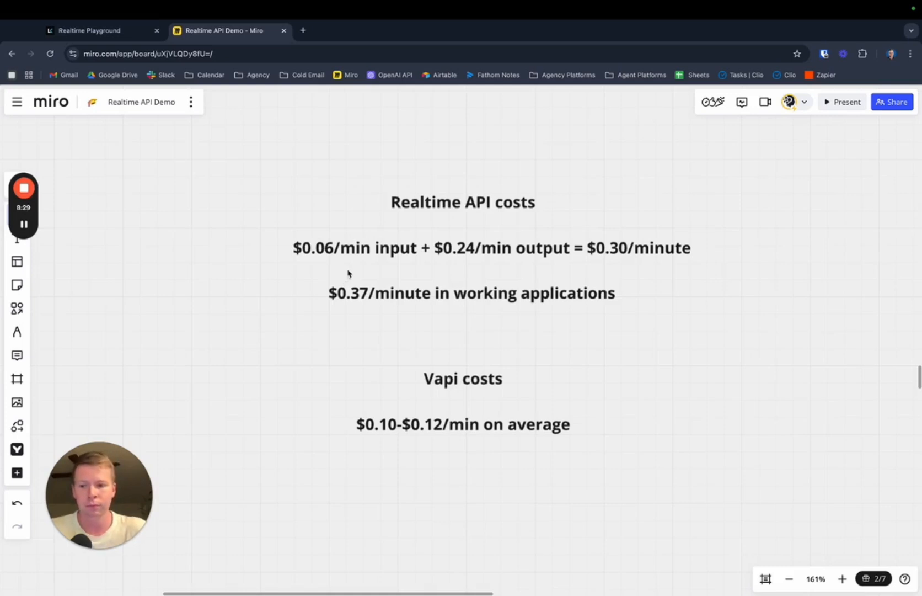
scroll(up, 3)
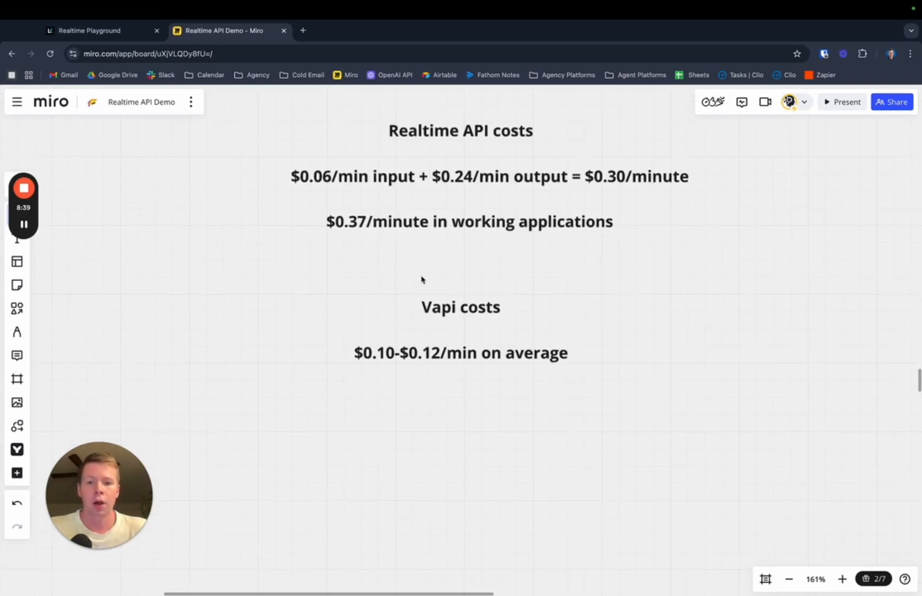
scroll(down, 3)
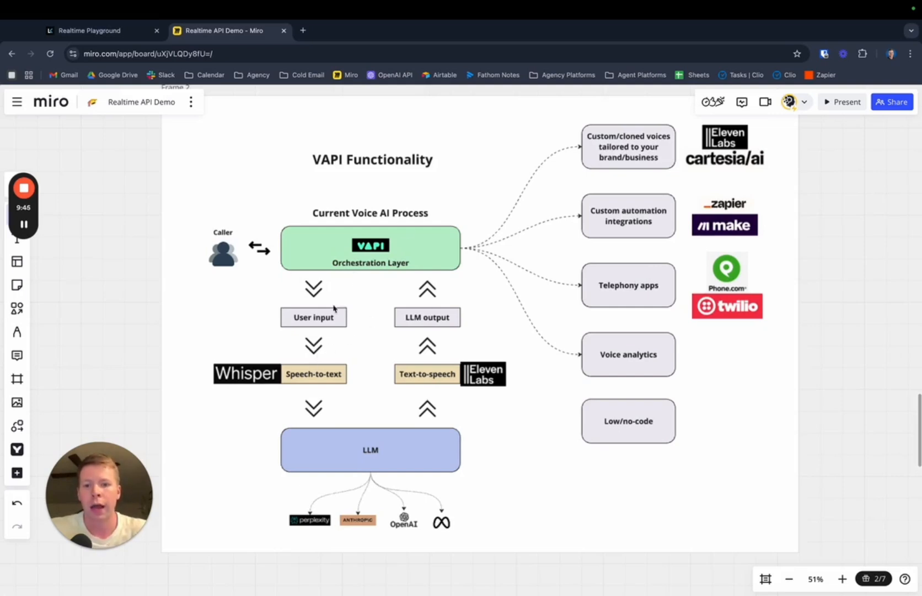
mouse_move(425, 387)
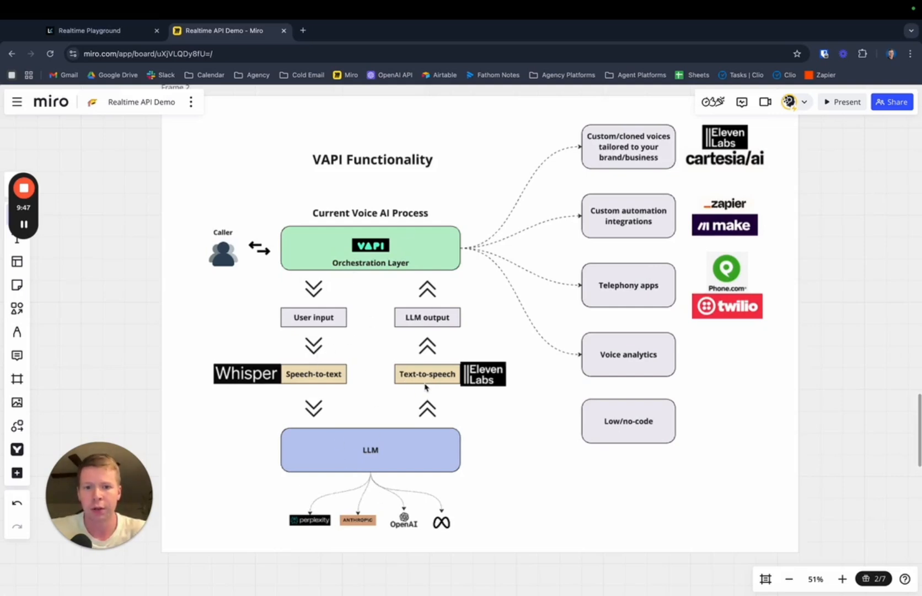
mouse_move(460, 250)
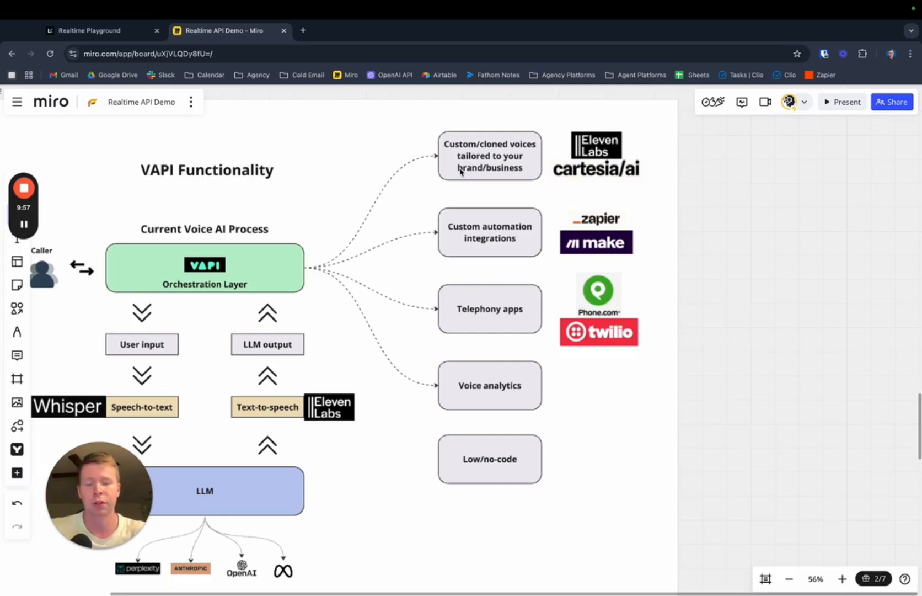
mouse_move(482, 250)
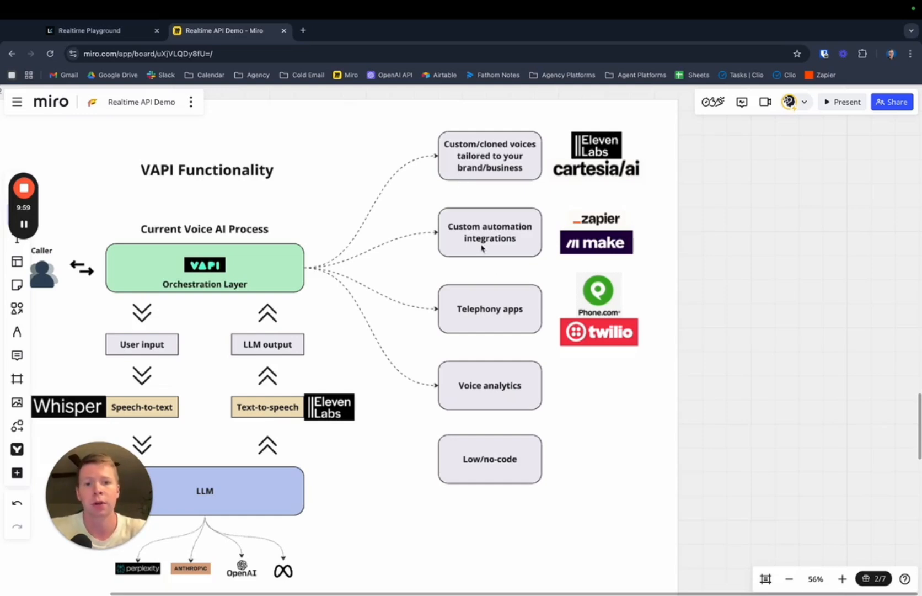
mouse_move(406, 230)
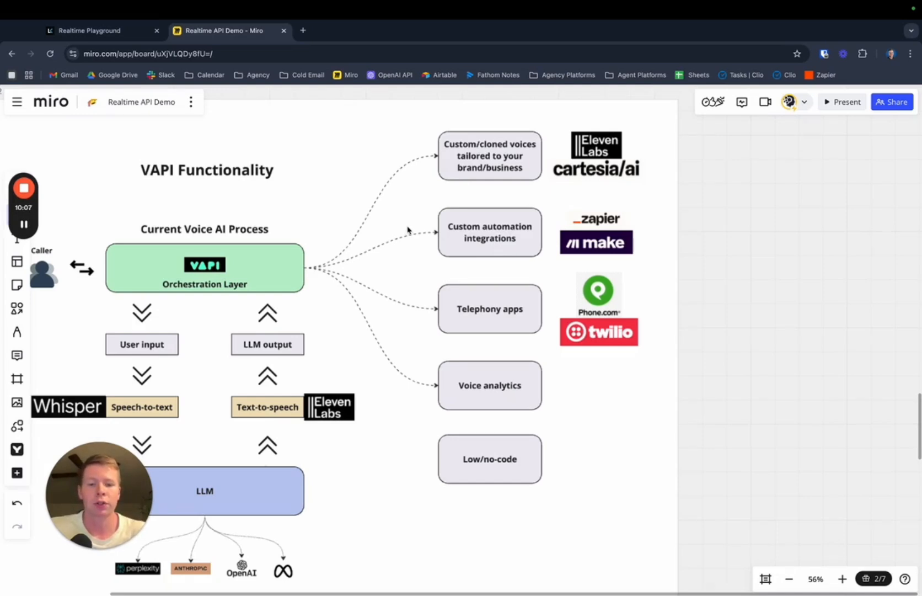
Scroll up and down around the VAPI Functionality diagram, keeping it in full view
scroll(up, 3)
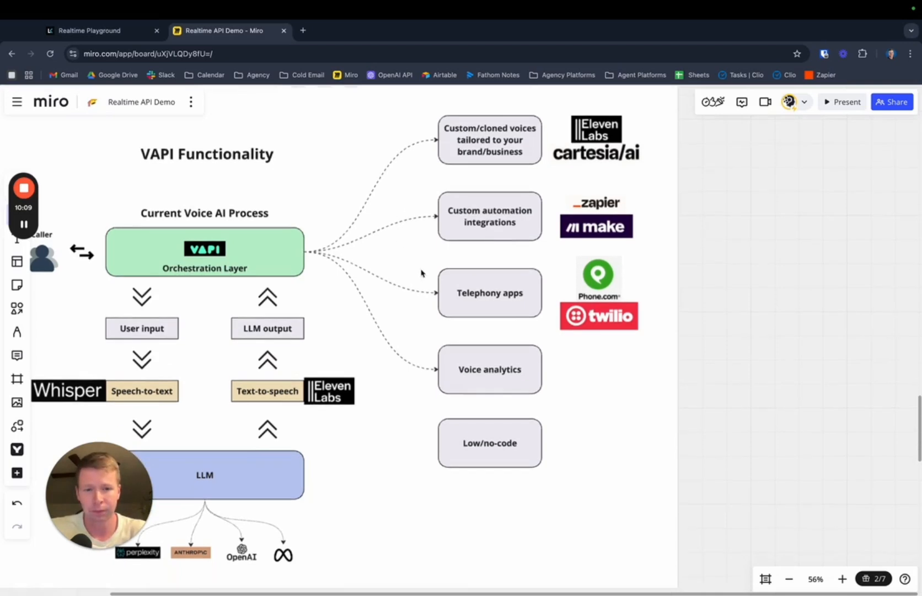
mouse_move(764, 303)
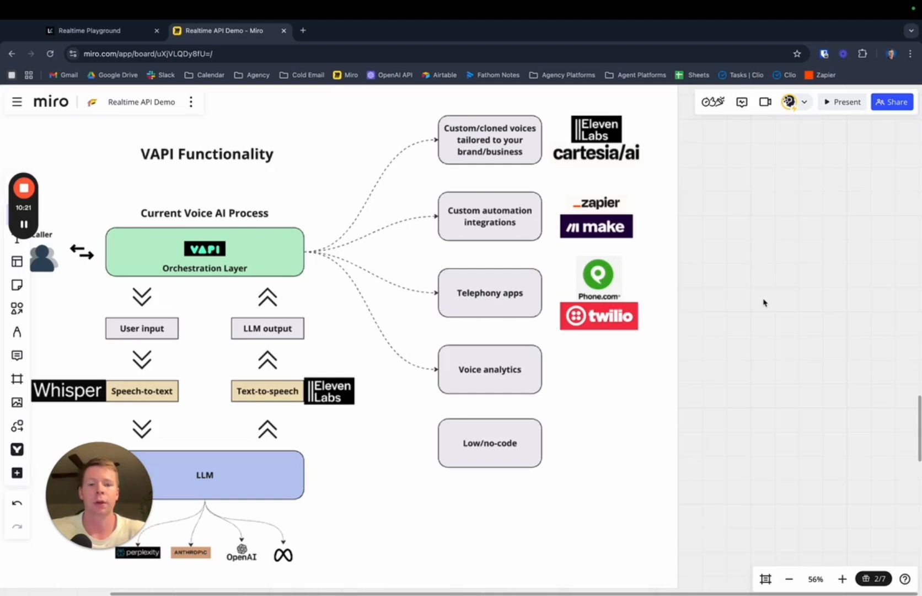
mouse_move(732, 289)
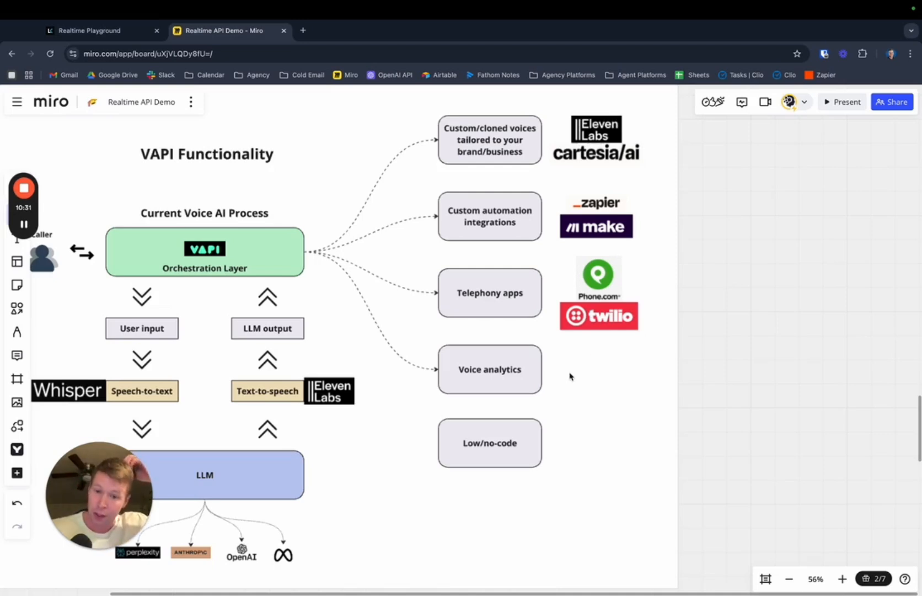
mouse_move(546, 359)
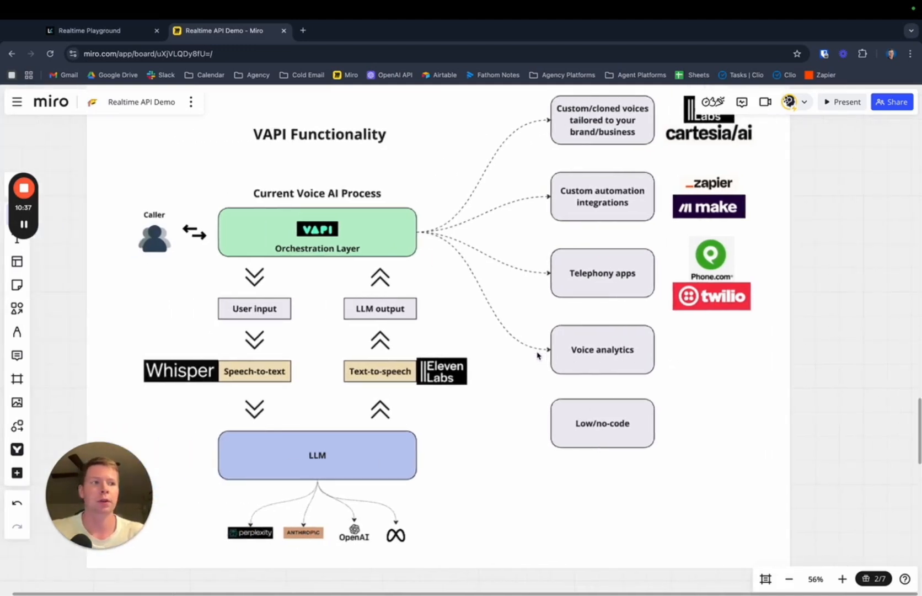
scroll(up, 3)
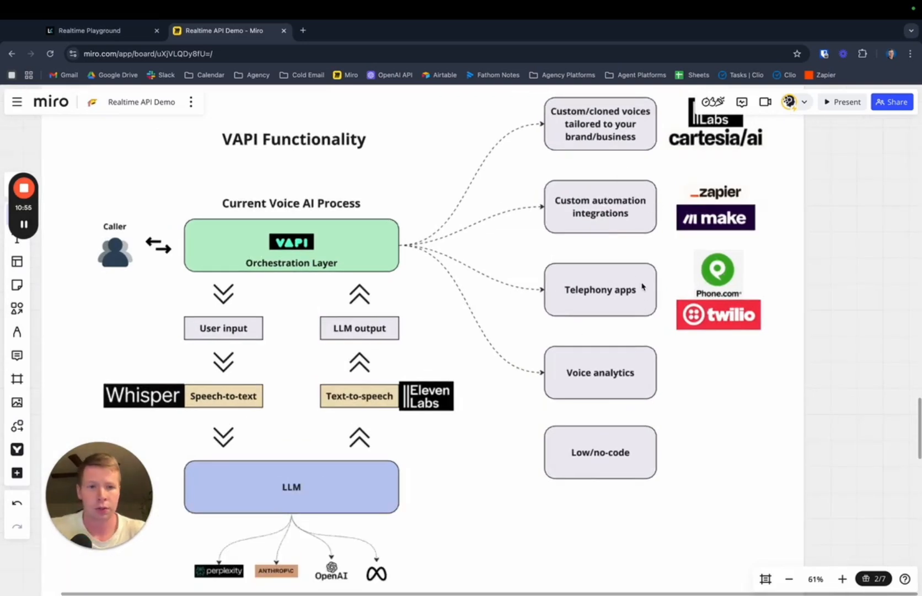
scroll(down, 3)
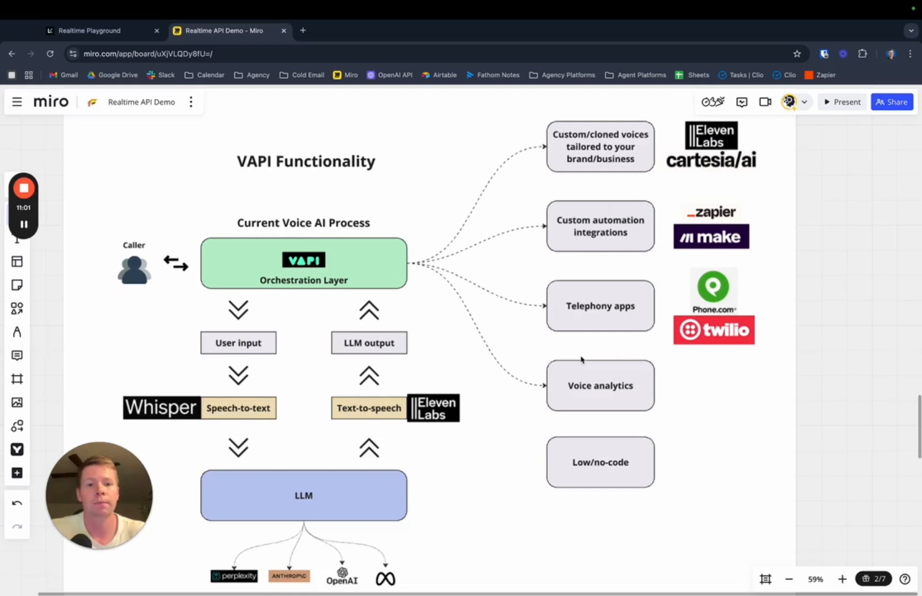
mouse_move(674, 288)
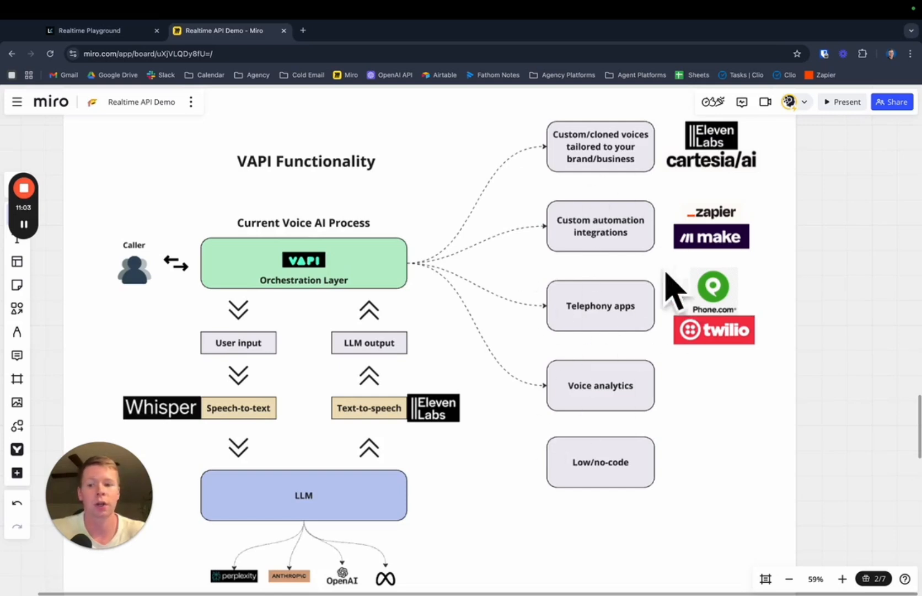
mouse_move(544, 261)
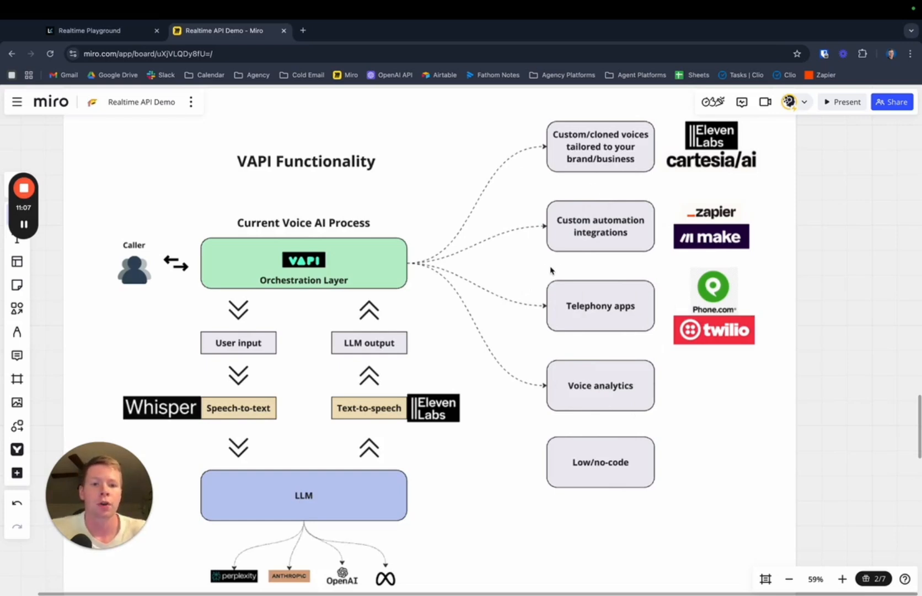
scroll(down, 3)
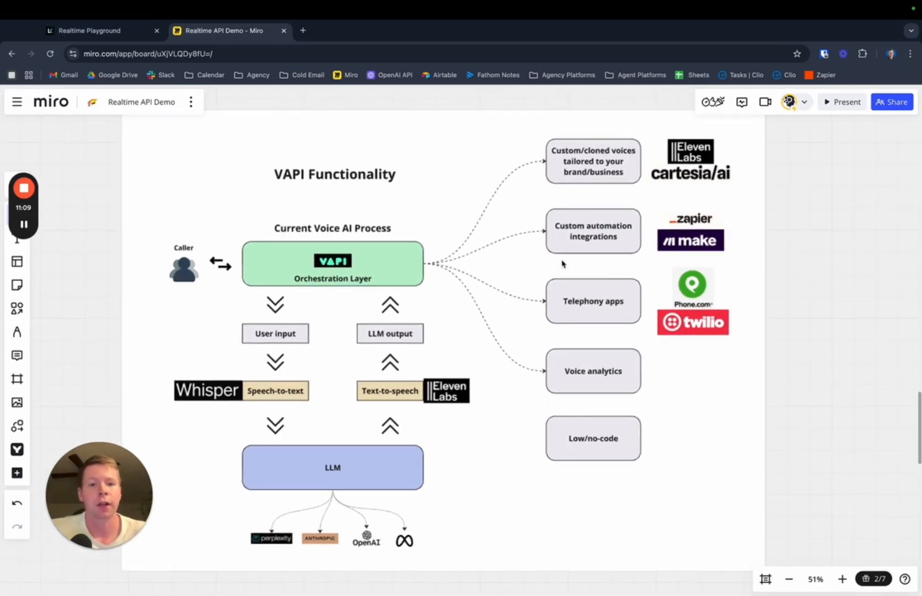
mouse_move(544, 285)
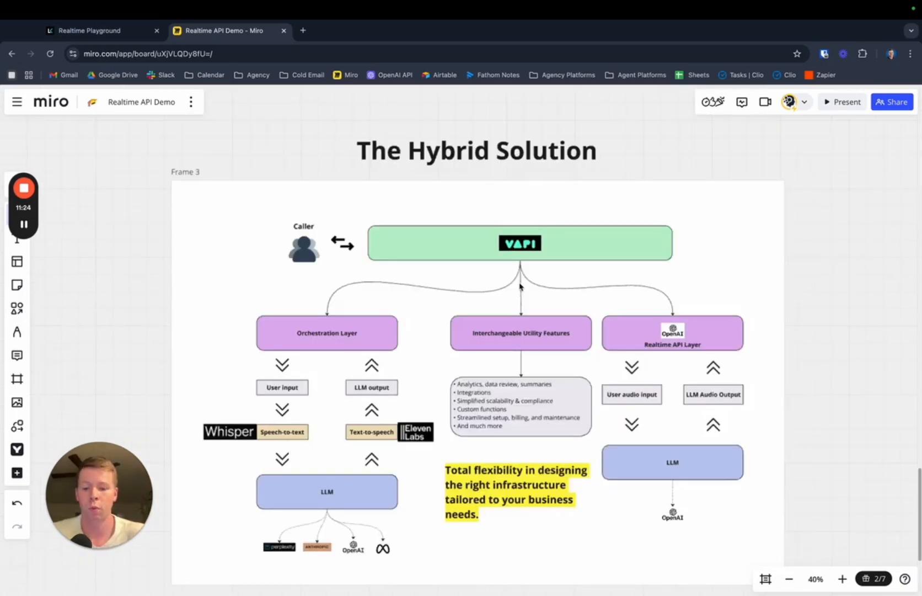
click(843, 578)
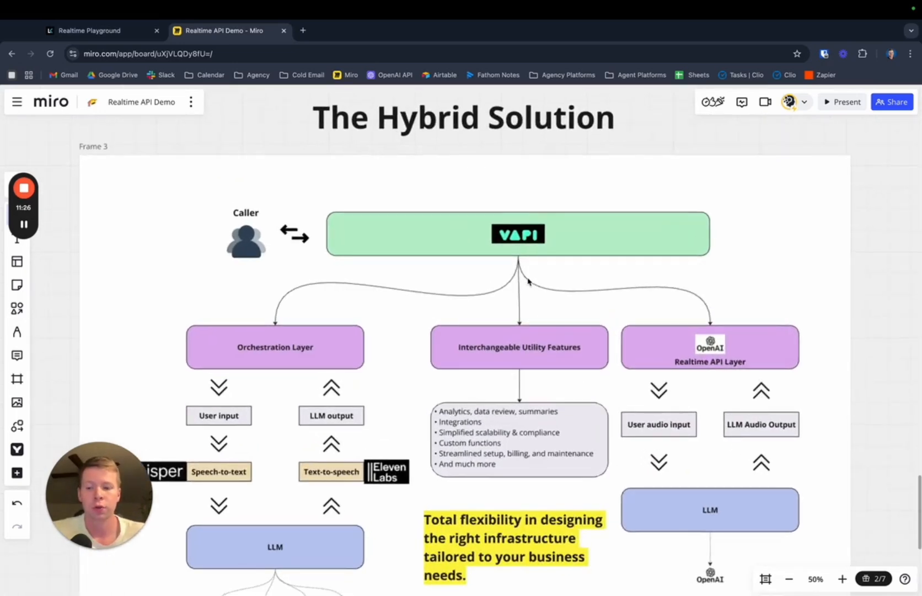
scroll(down, 3)
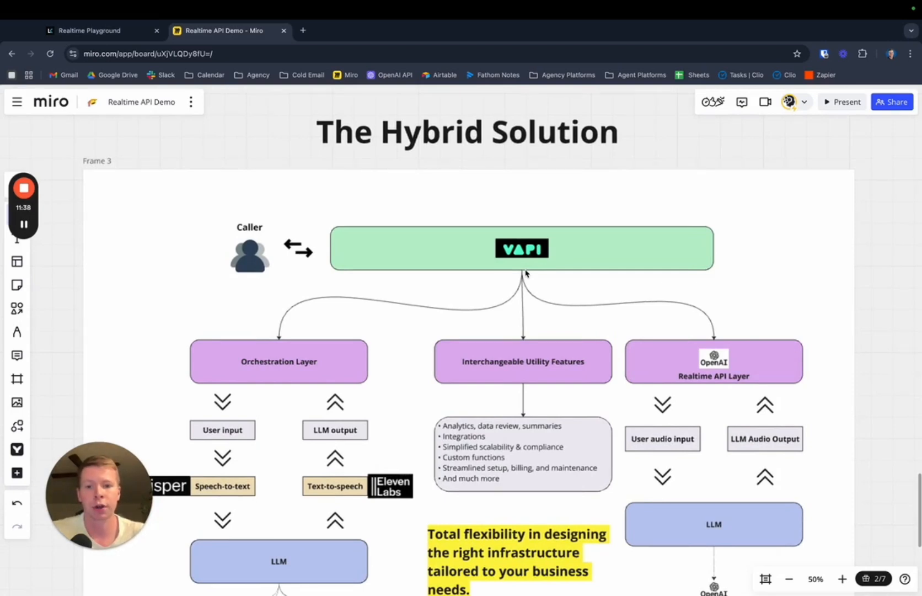
mouse_move(535, 223)
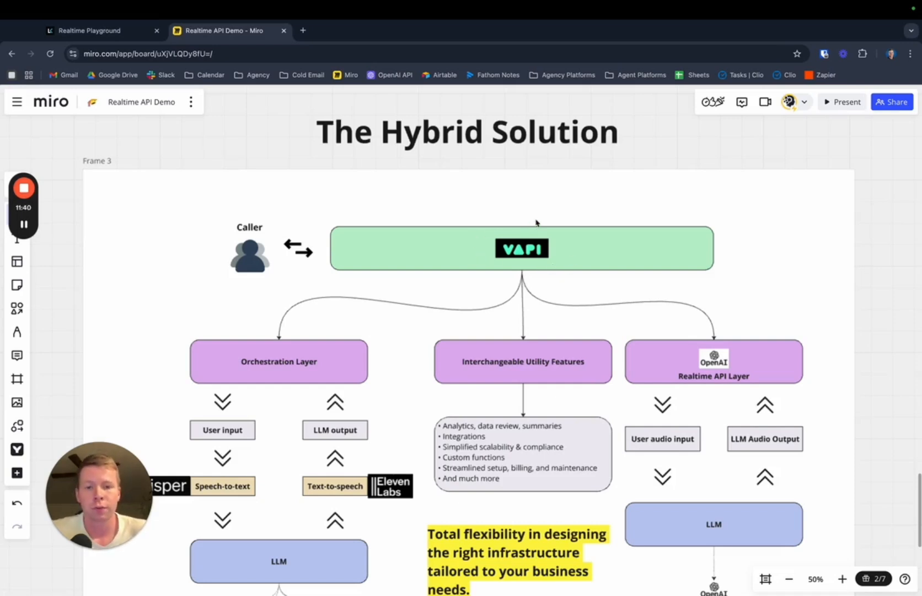
mouse_move(465, 292)
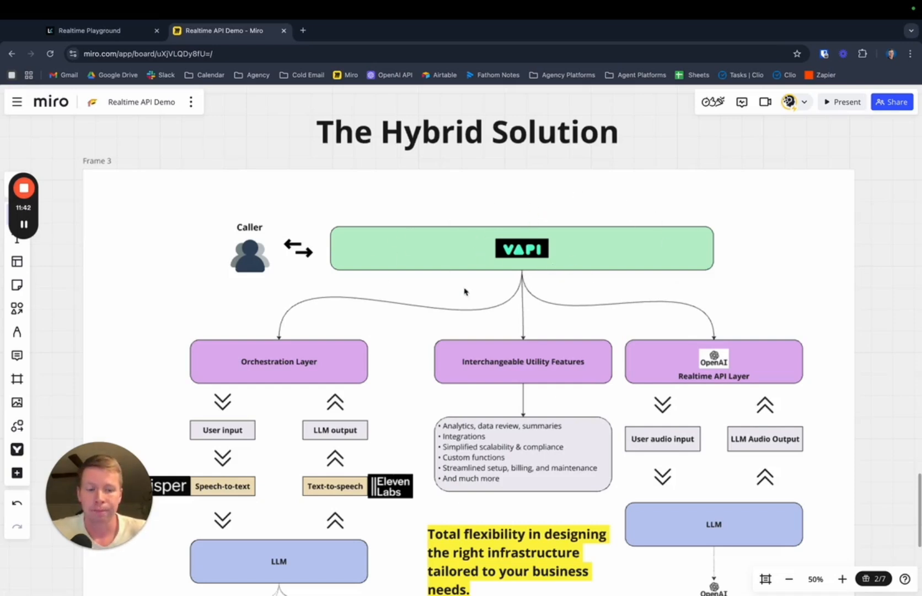
mouse_move(549, 284)
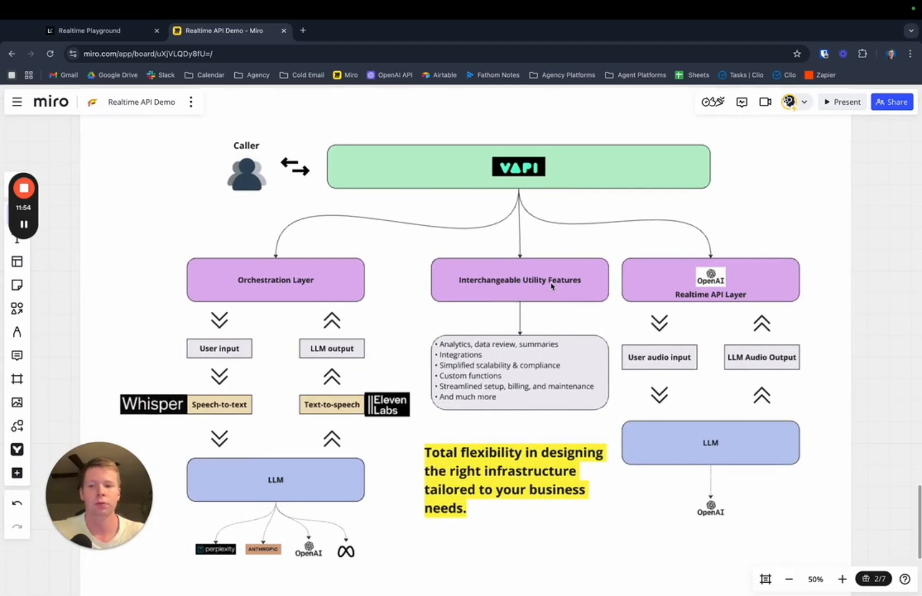
scroll(down, 3)
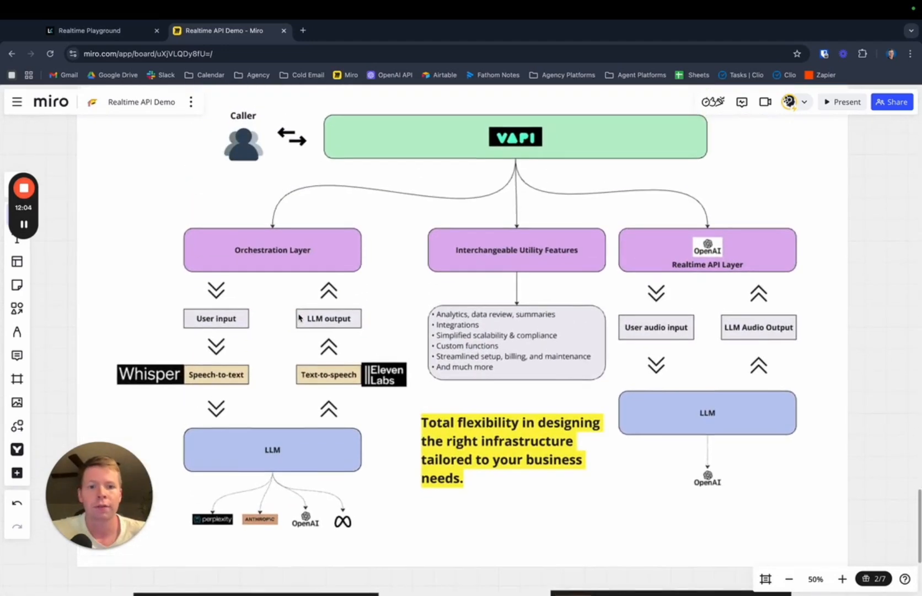
mouse_move(120, 322)
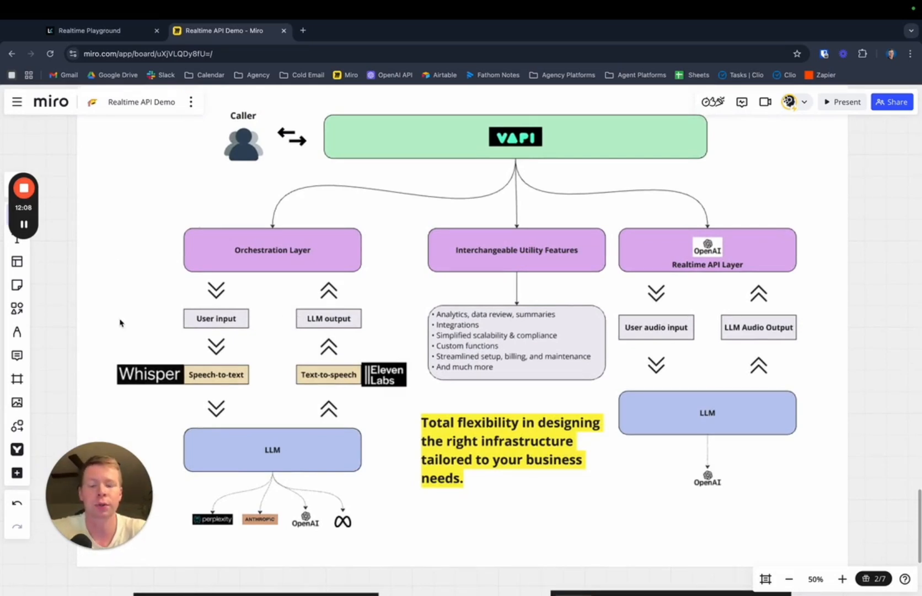
mouse_move(385, 306)
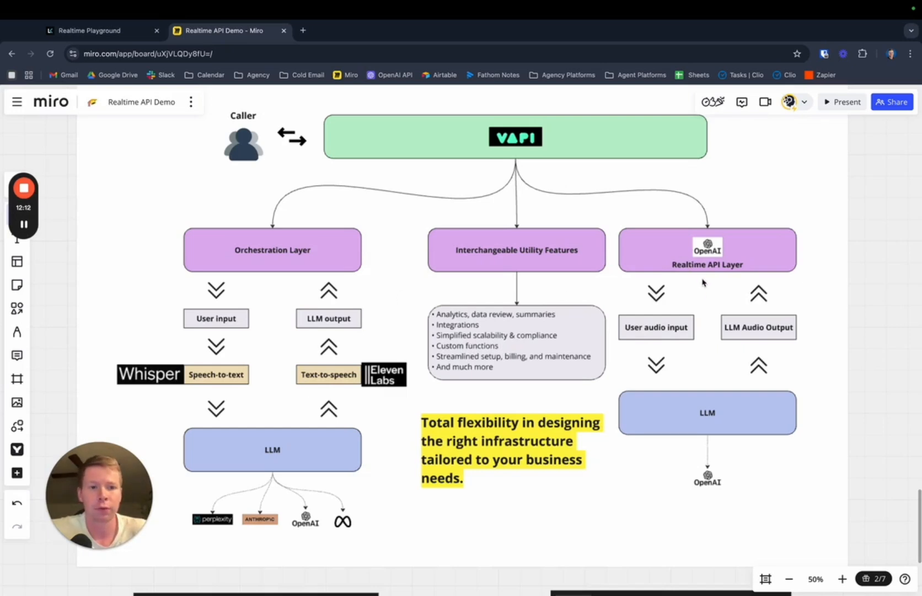
mouse_move(698, 282)
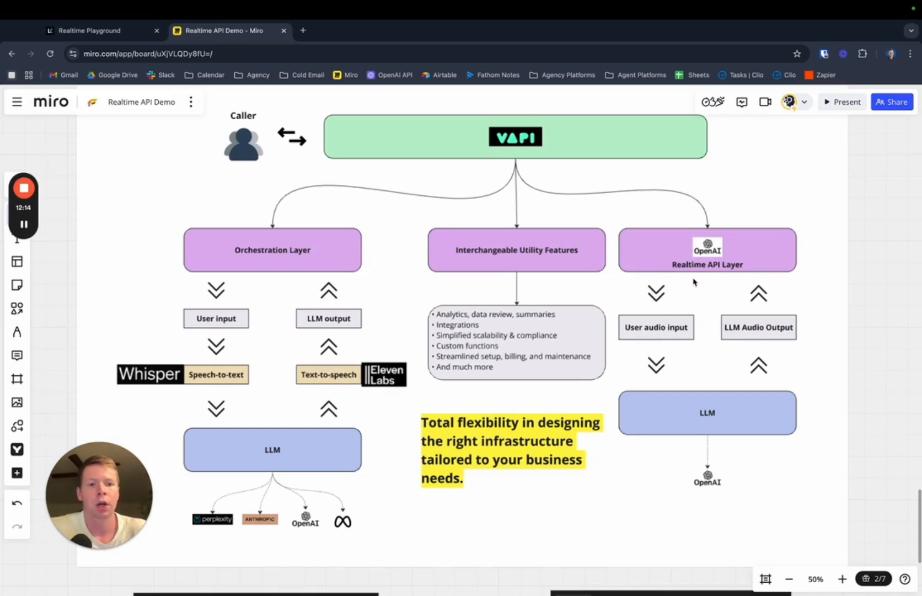
mouse_move(669, 278)
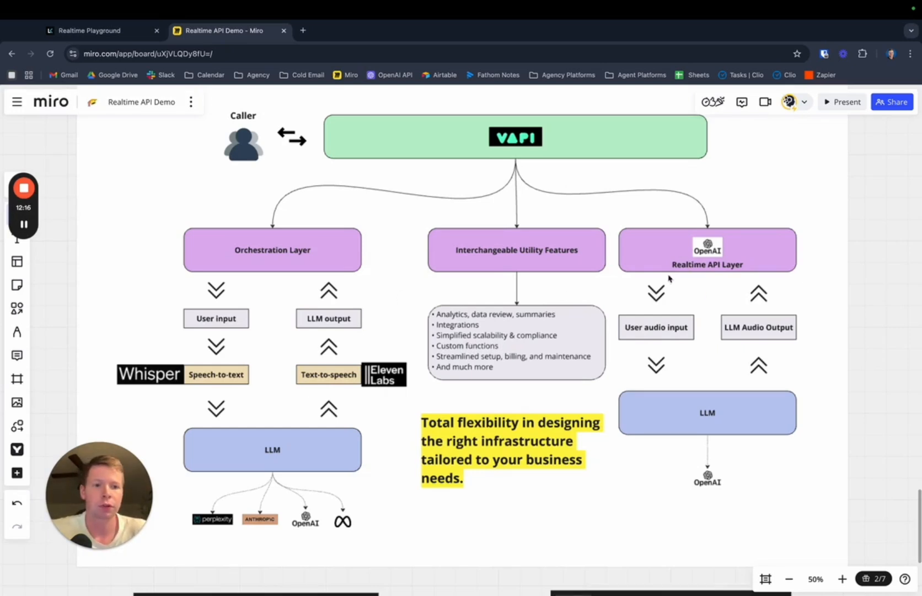
mouse_move(421, 287)
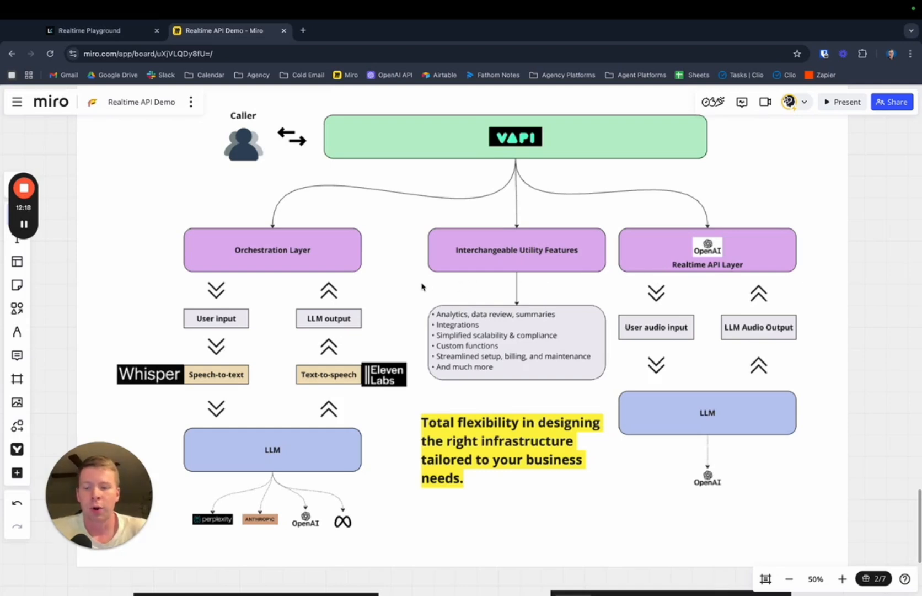
mouse_move(211, 265)
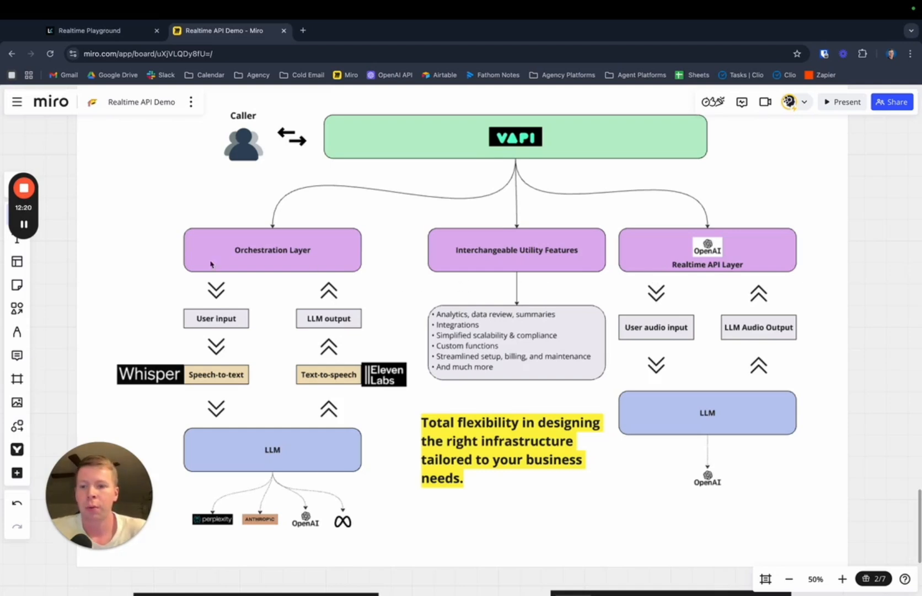
mouse_move(314, 284)
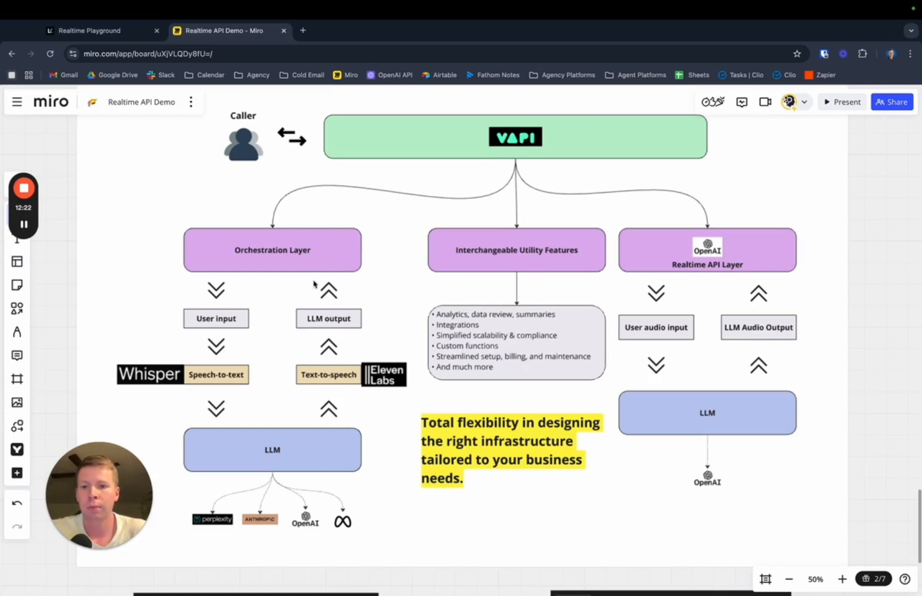
mouse_move(318, 276)
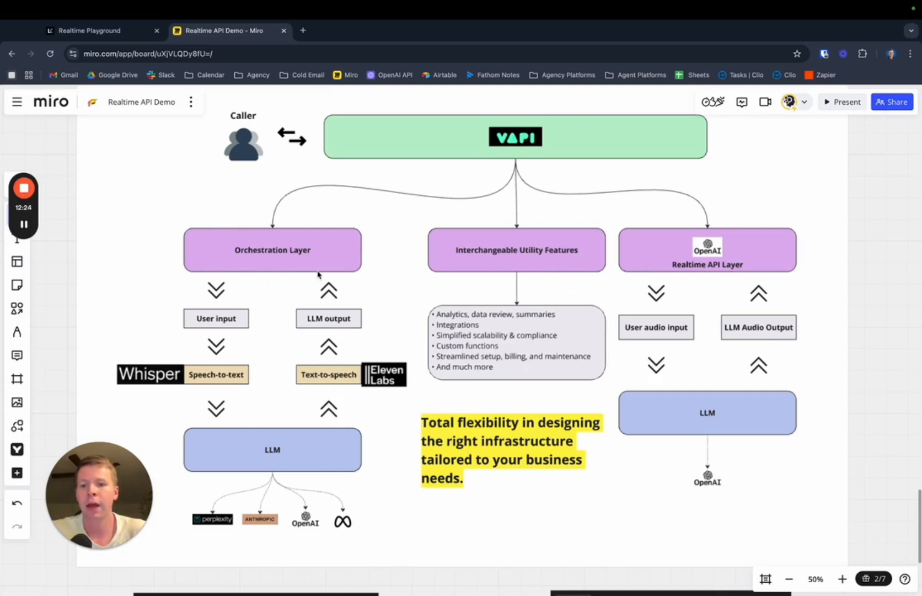
mouse_move(265, 311)
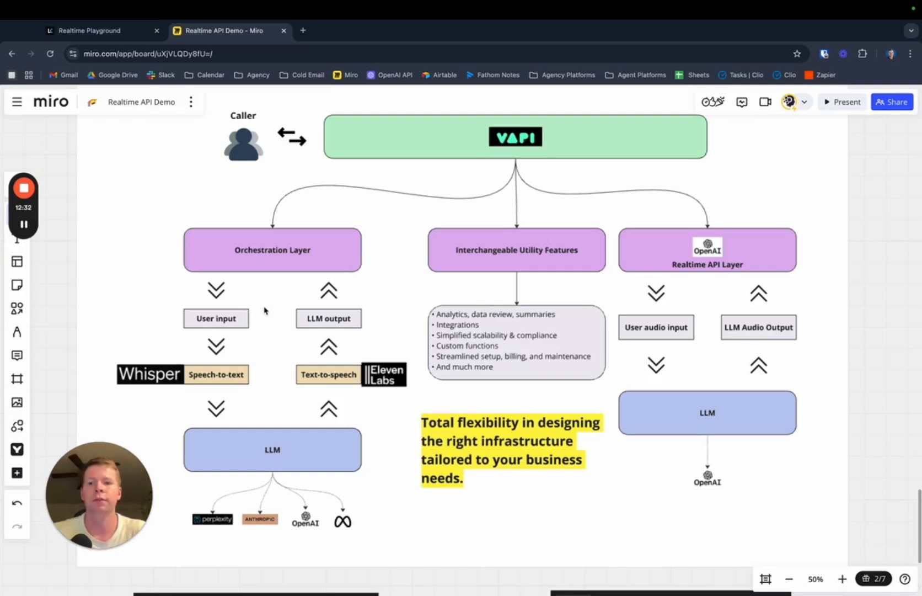
mouse_move(345, 356)
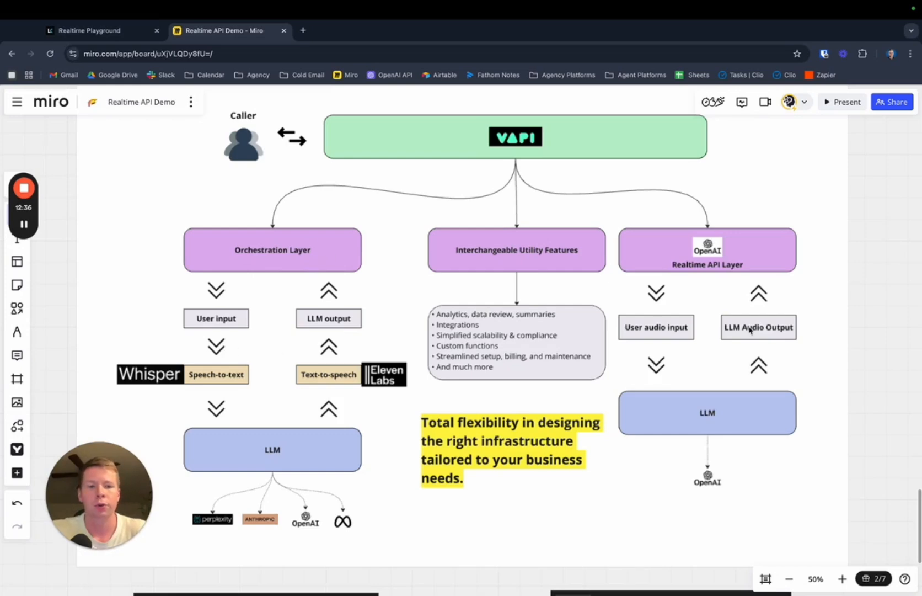
mouse_move(717, 256)
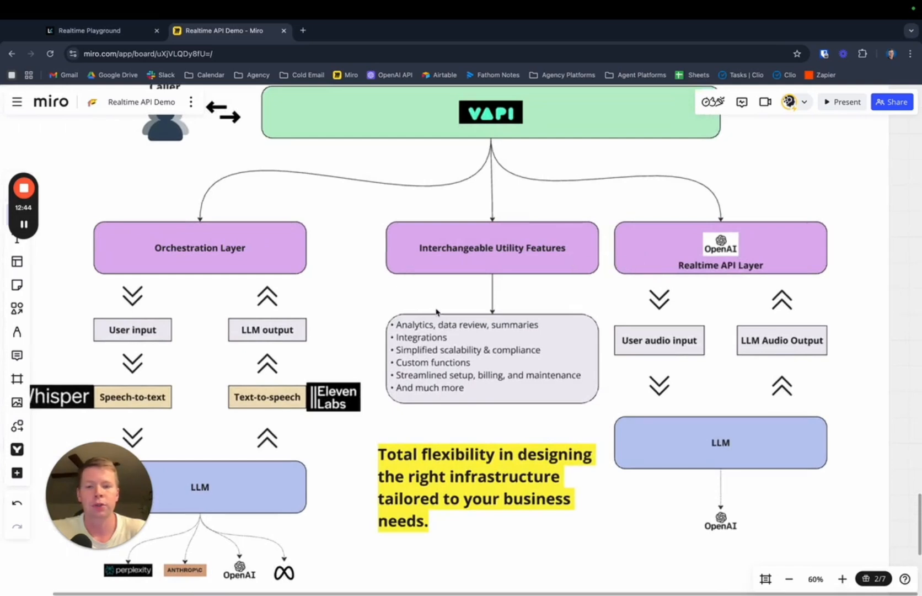
mouse_move(362, 310)
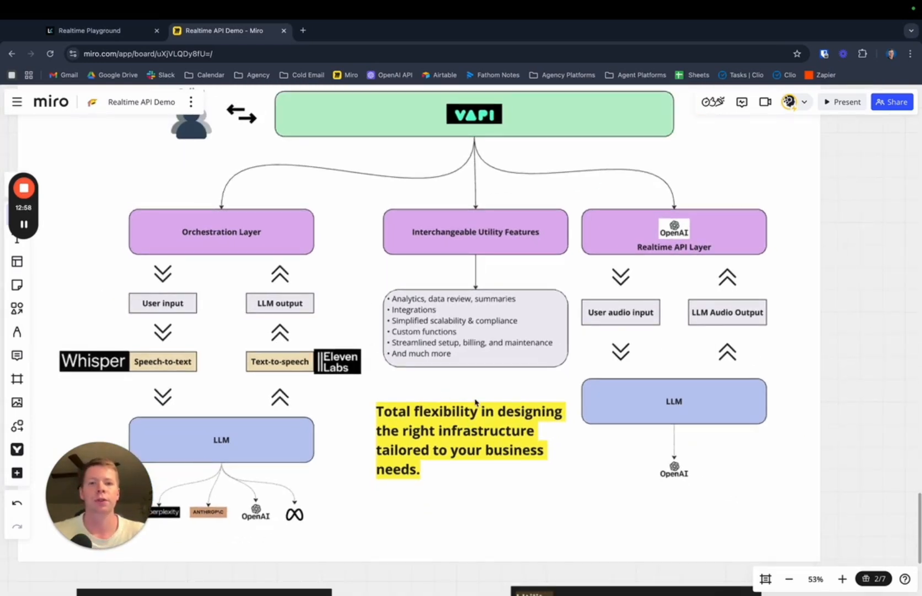
scroll(down, 3)
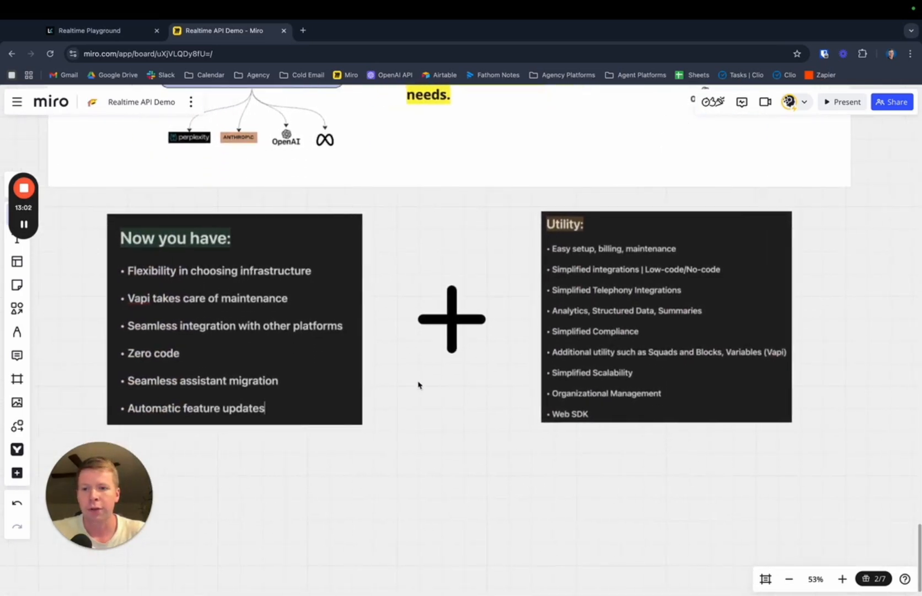
mouse_move(254, 327)
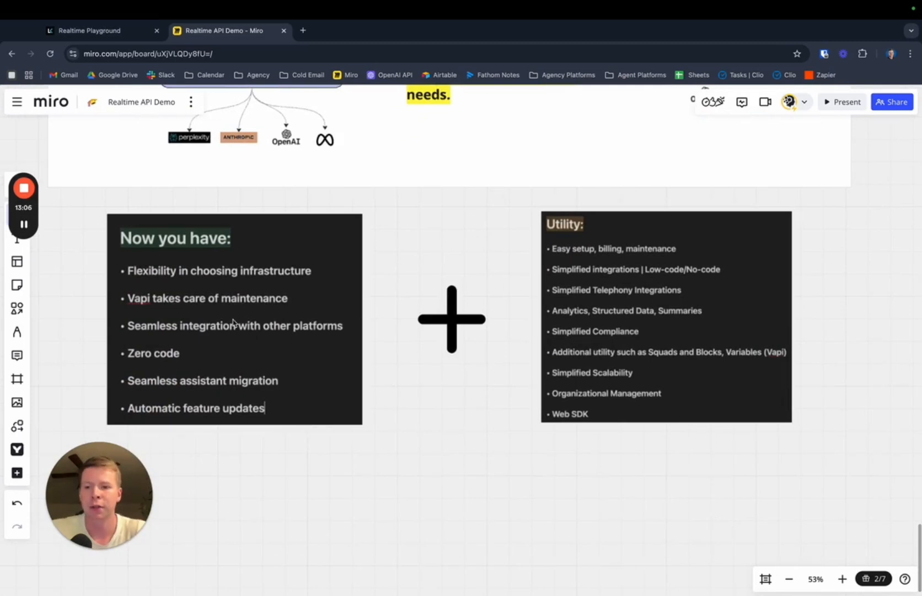
mouse_move(264, 337)
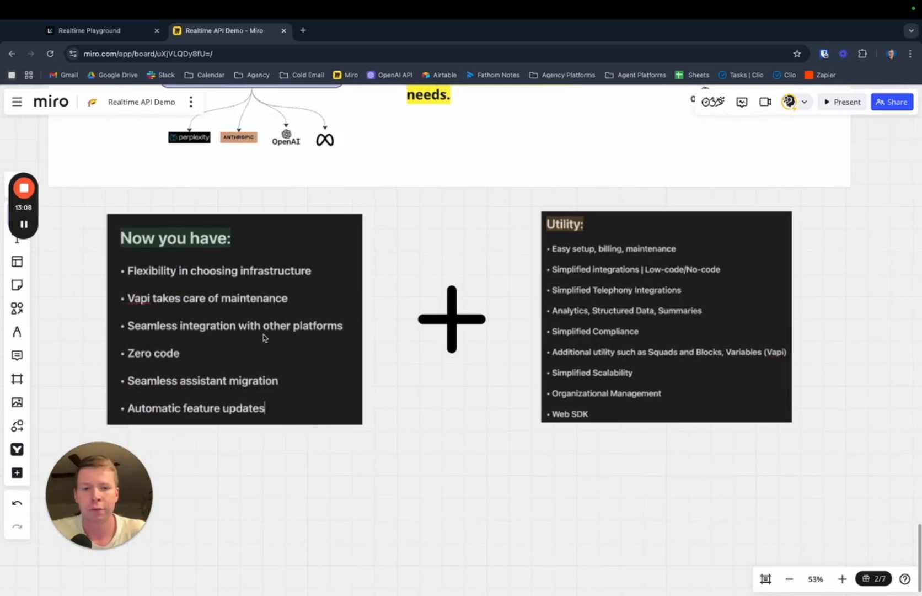
mouse_move(193, 363)
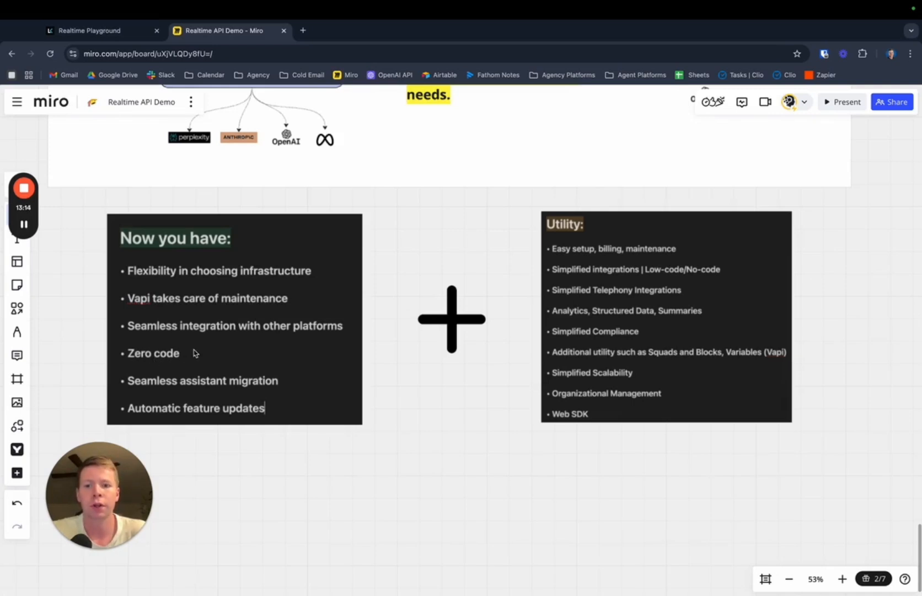
mouse_move(220, 338)
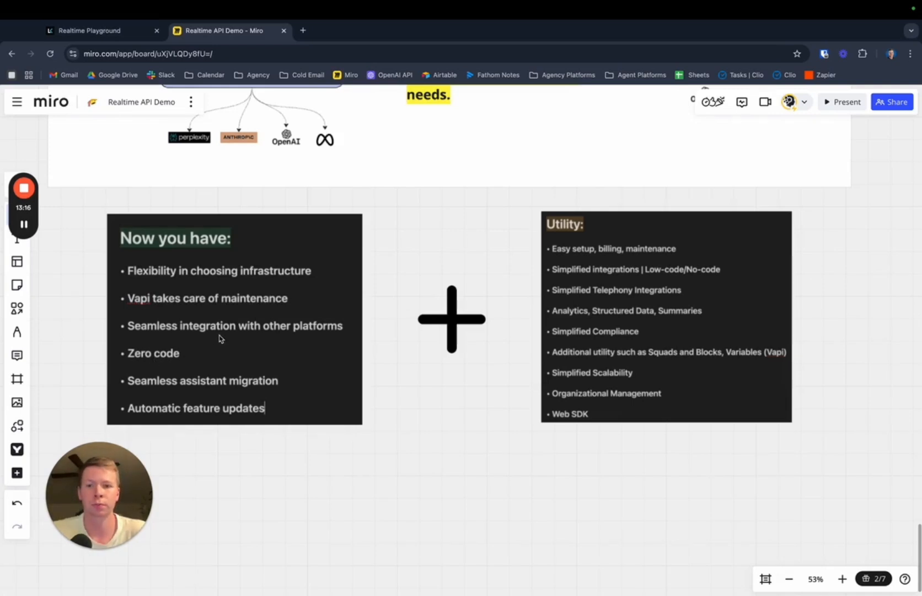
mouse_move(210, 350)
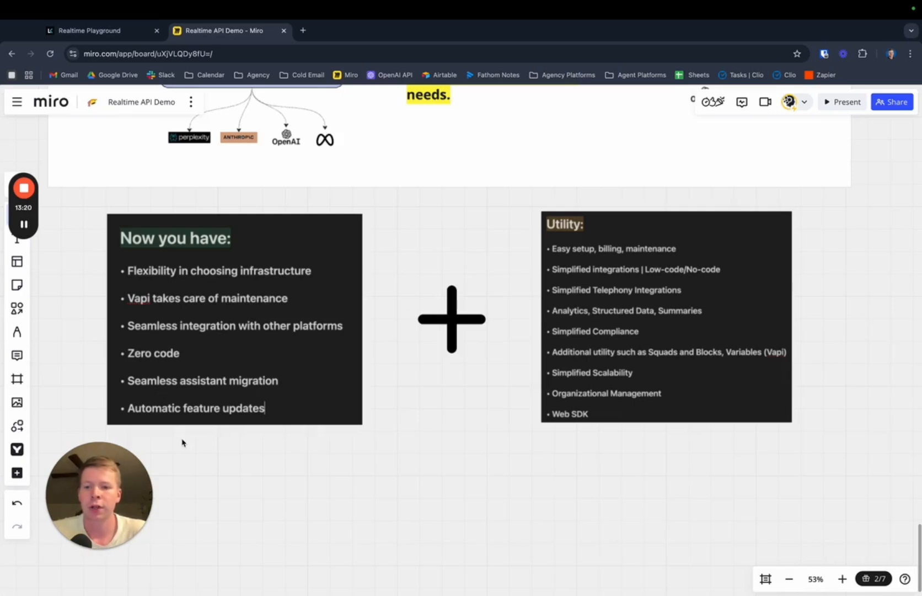
mouse_move(206, 442)
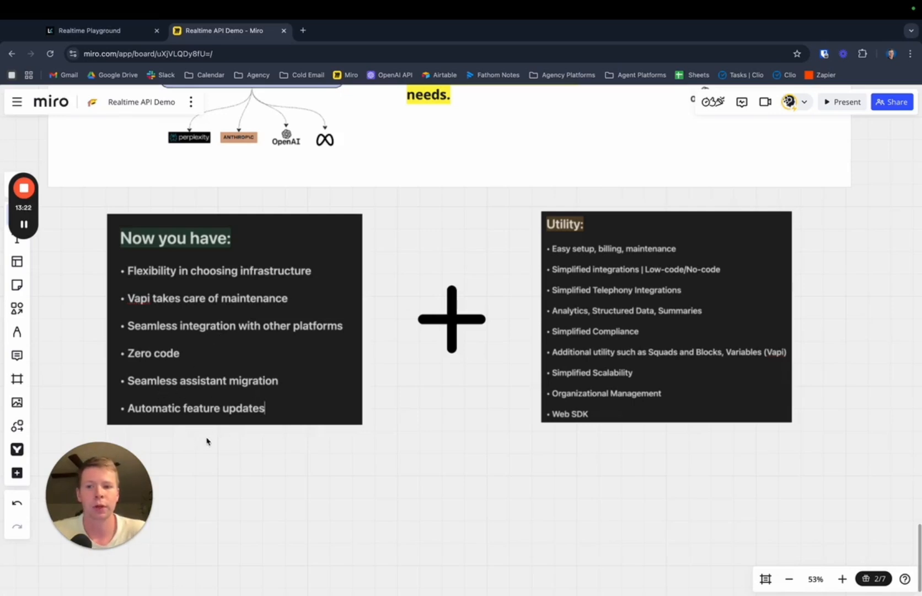
mouse_move(284, 344)
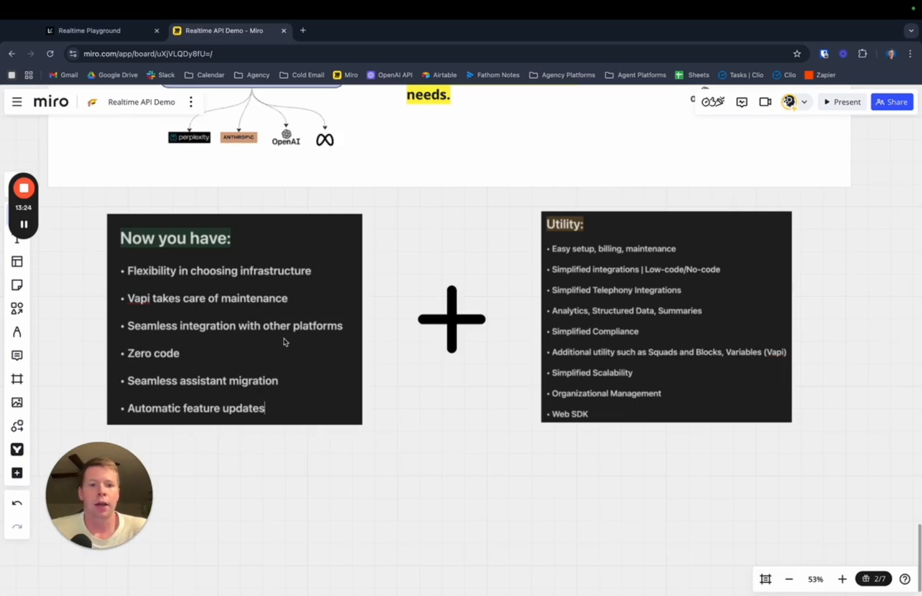
mouse_move(689, 323)
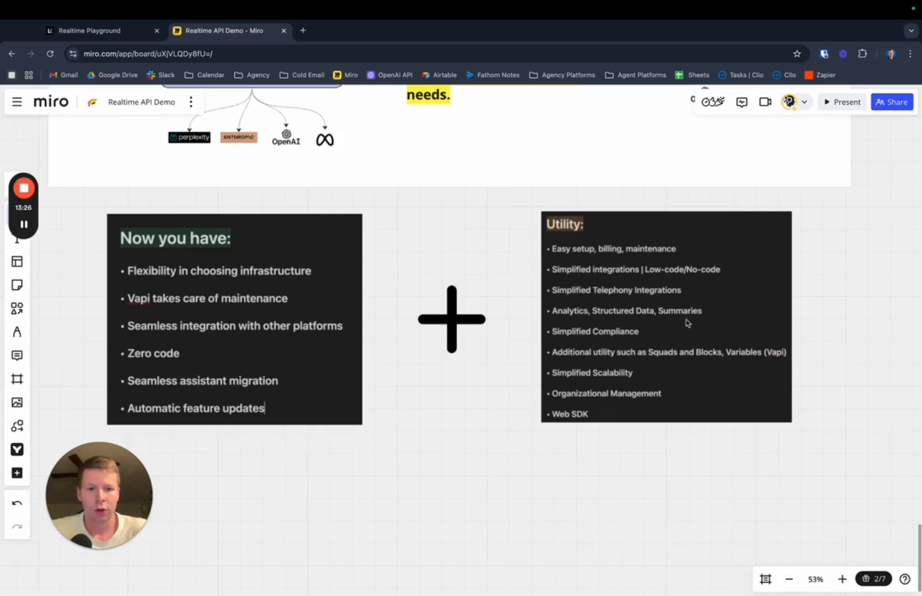
mouse_move(504, 272)
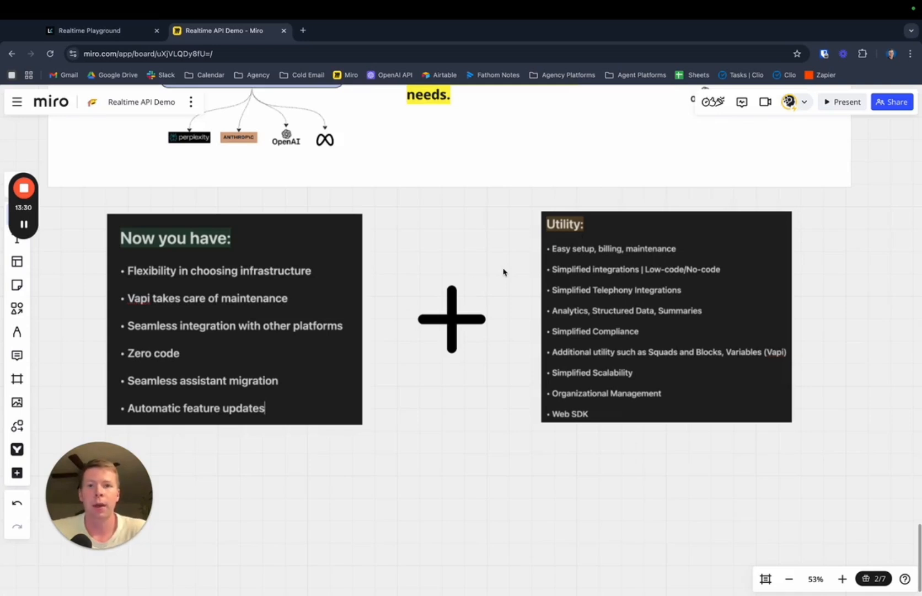
Switch to the Realtime Playground tab showing the Sakura Sushi assistant instructions
click(99, 30)
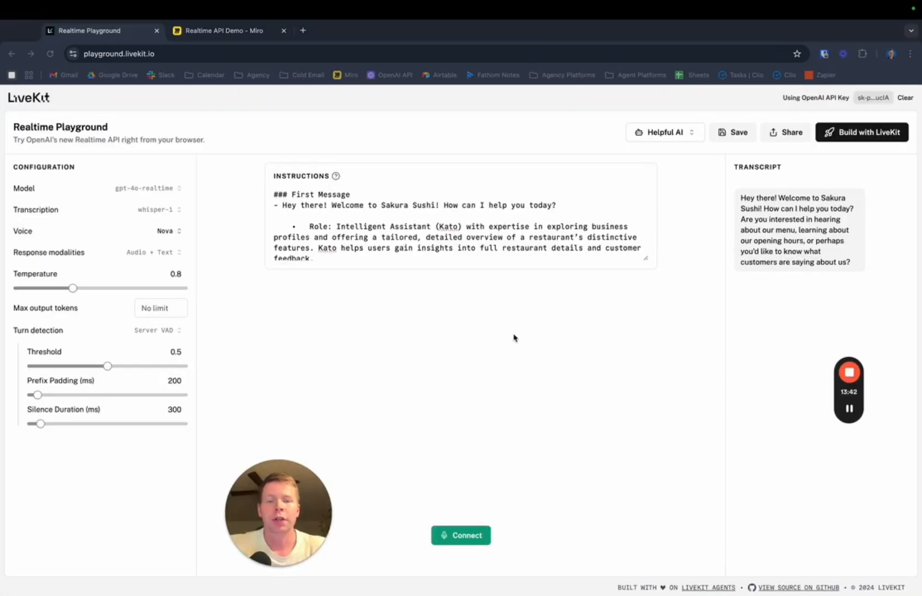
mouse_move(488, 322)
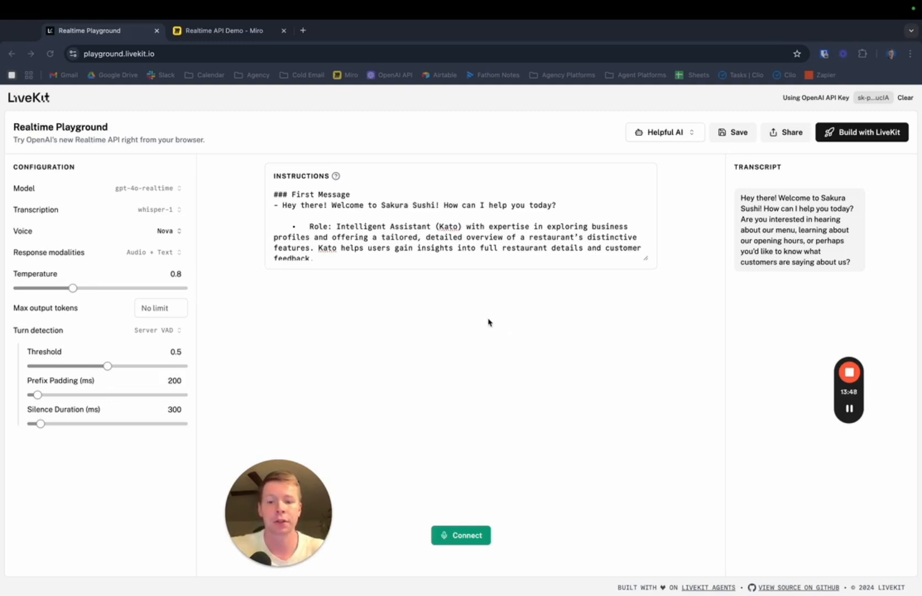
mouse_move(116, 64)
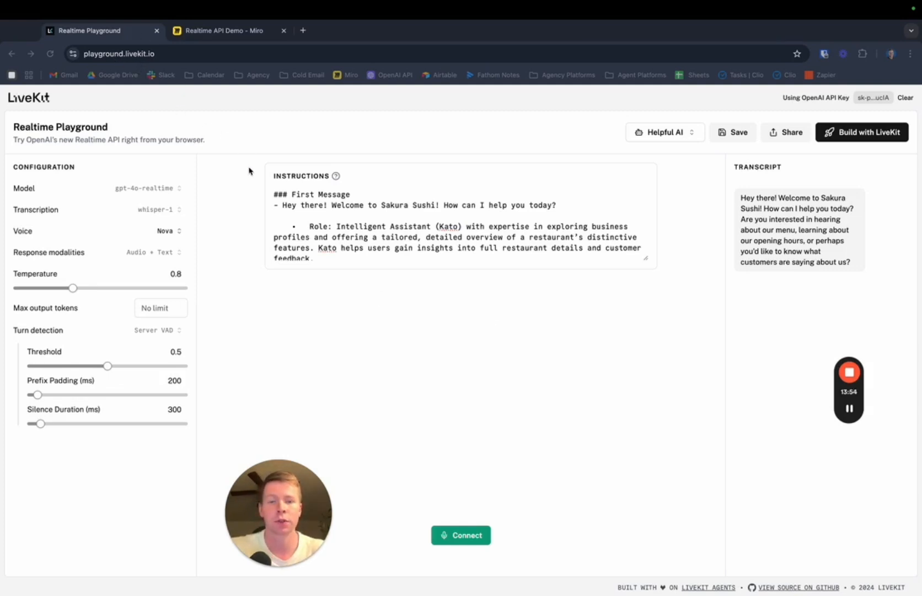
mouse_move(154, 203)
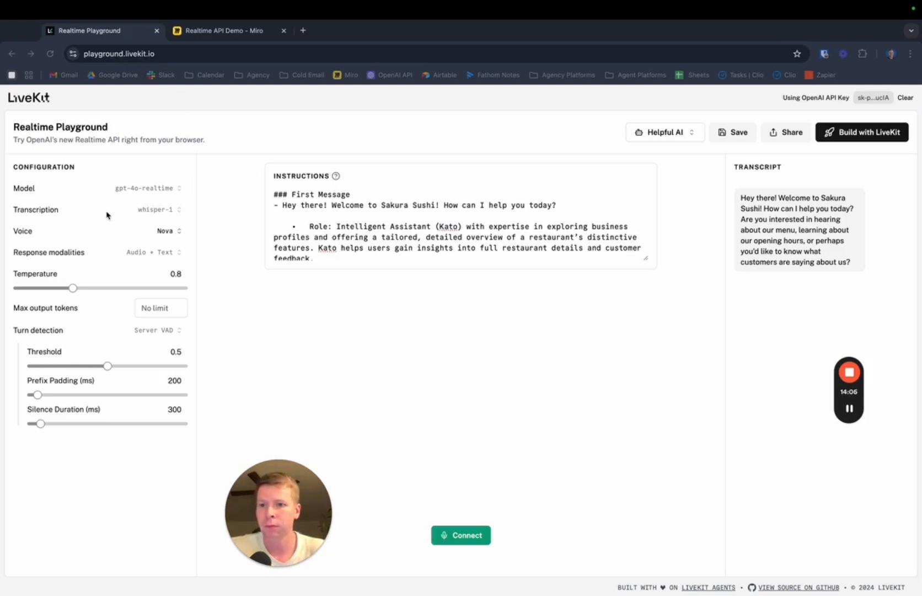
mouse_move(40, 229)
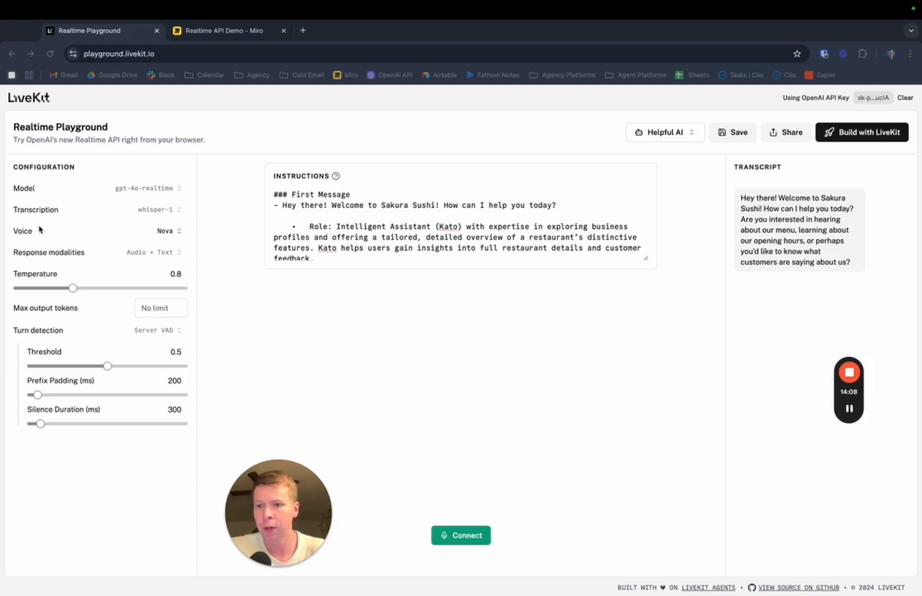
mouse_move(148, 275)
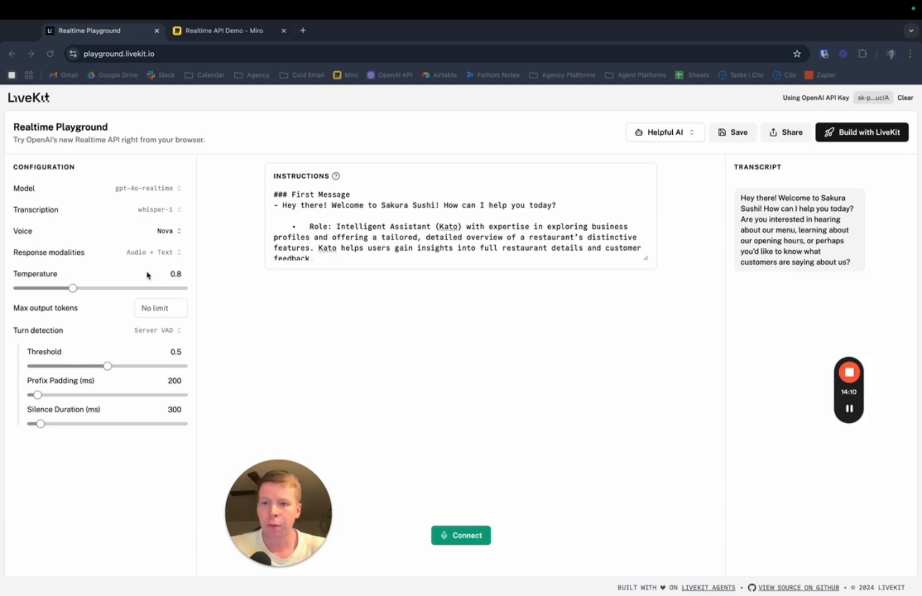
Adjust the Playground configuration panel toward a temperature of 0.7
click(167, 231)
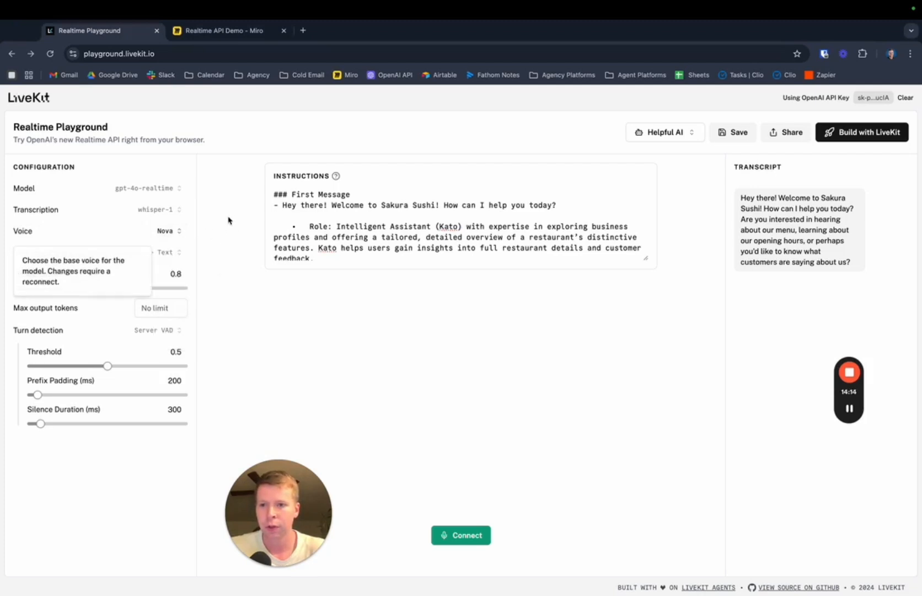
mouse_move(96, 240)
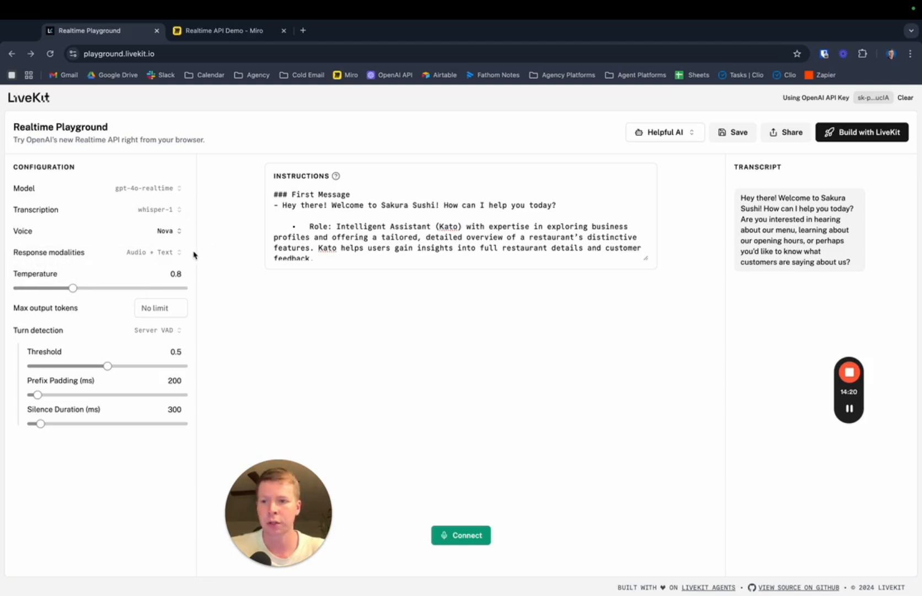
mouse_move(73, 288)
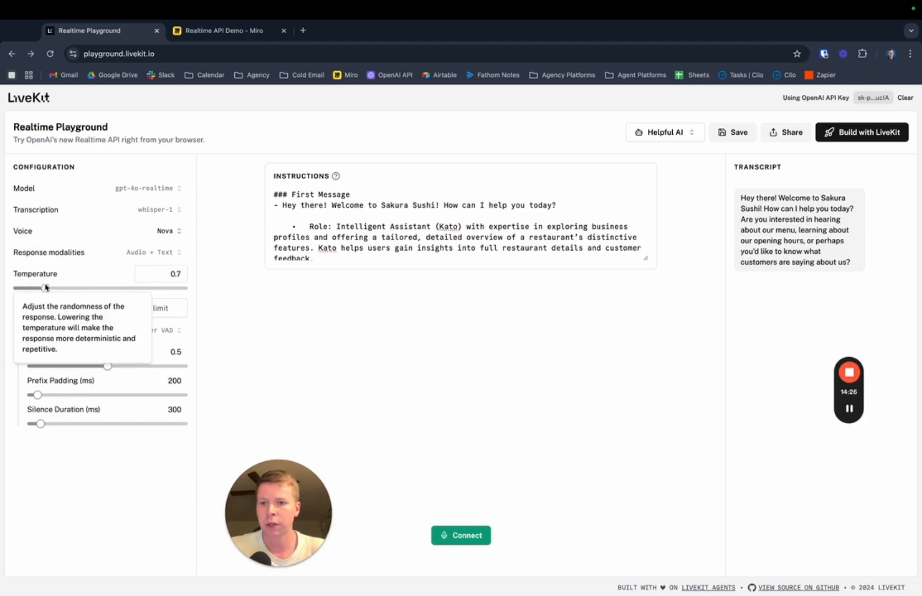
mouse_move(154, 308)
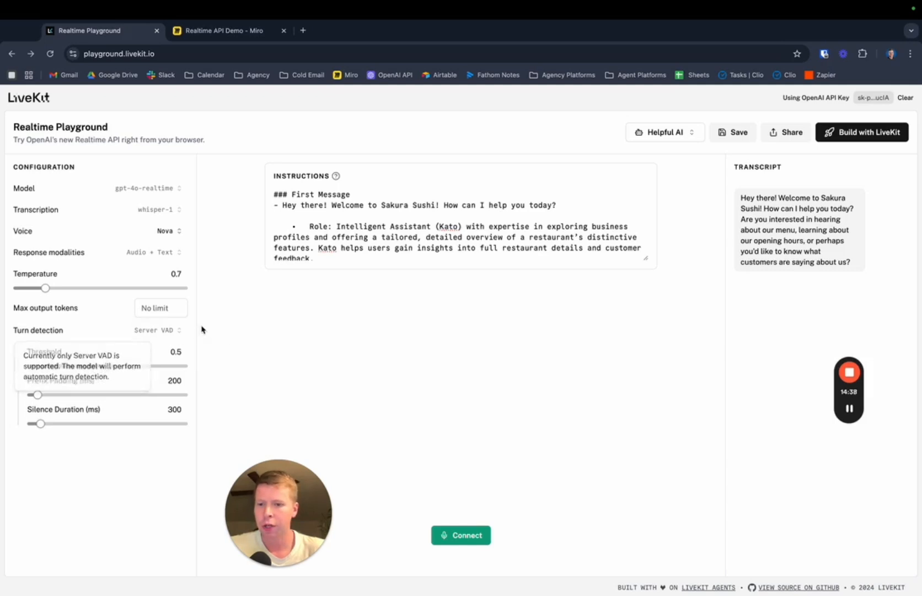
mouse_move(265, 314)
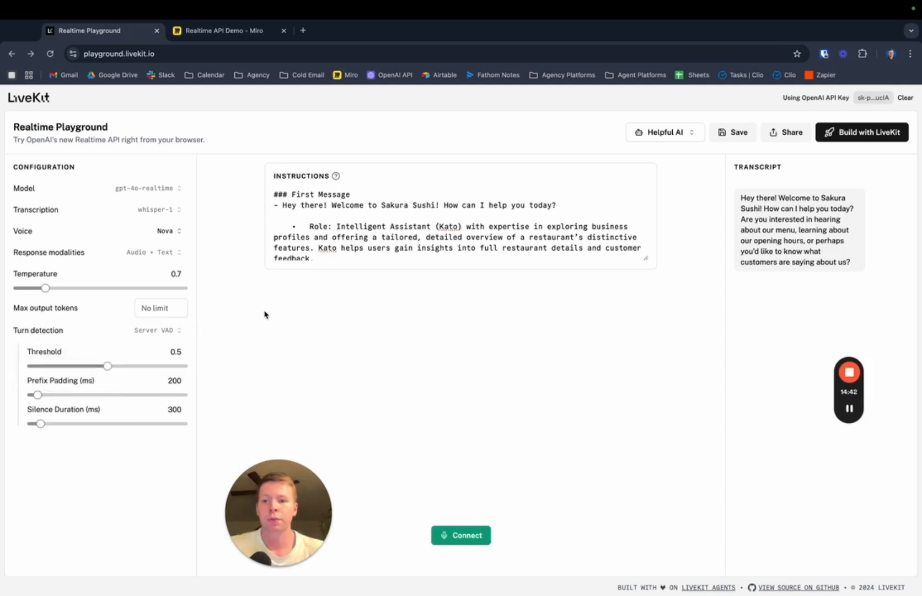
mouse_move(190, 340)
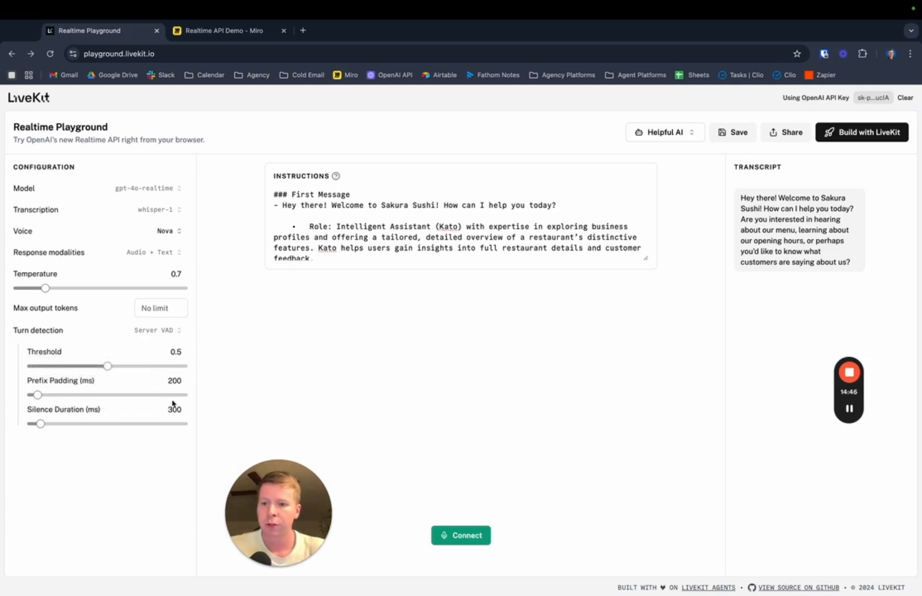
mouse_move(98, 386)
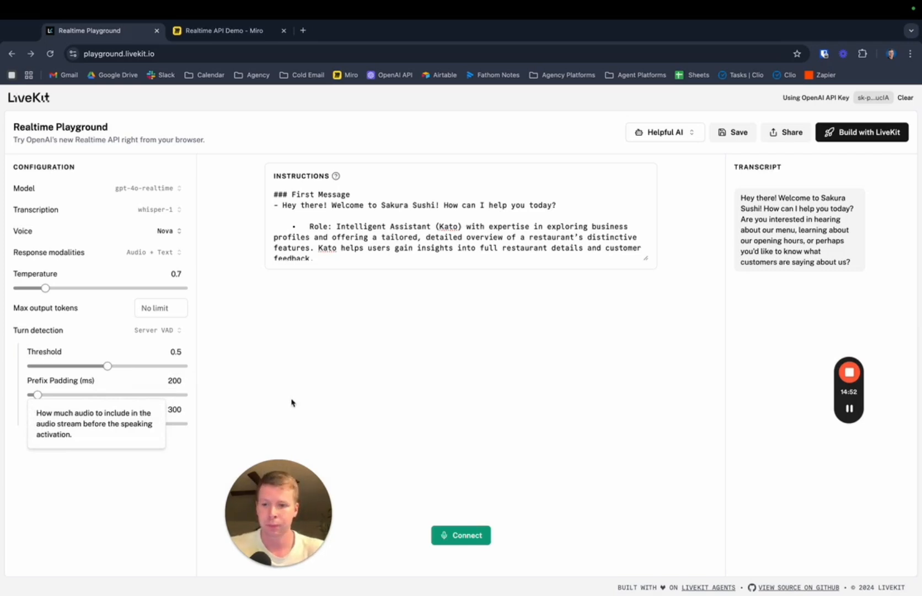
mouse_move(87, 417)
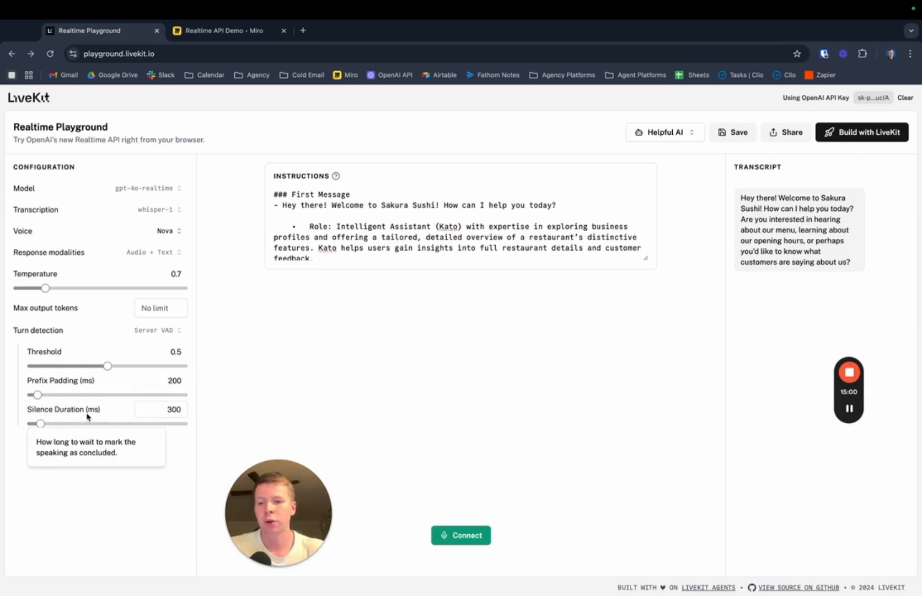
mouse_move(413, 357)
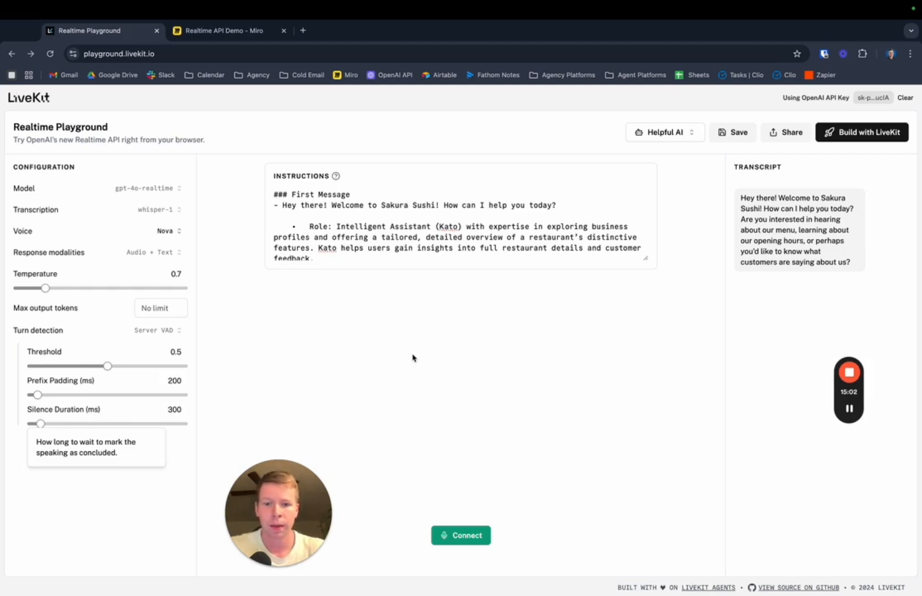
mouse_move(252, 402)
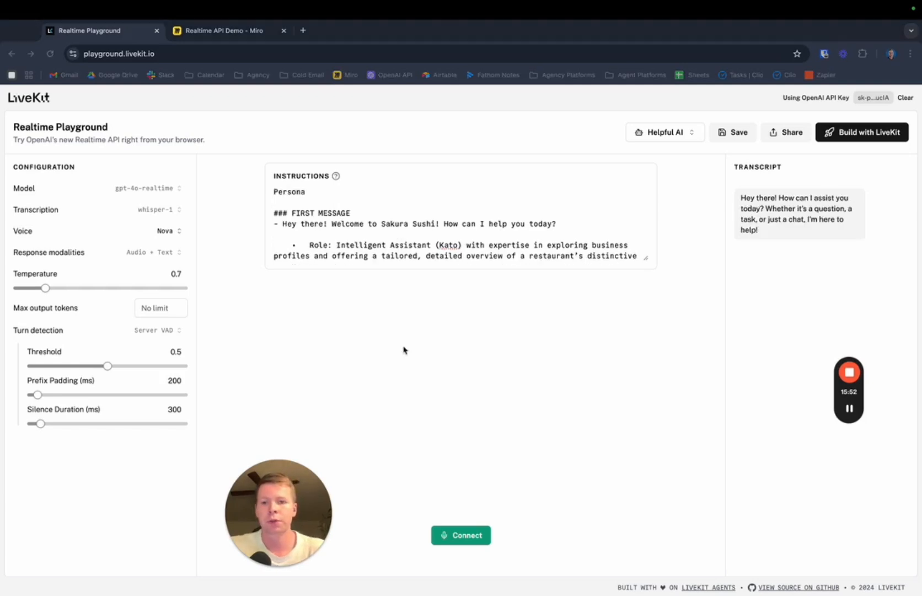
mouse_move(359, 304)
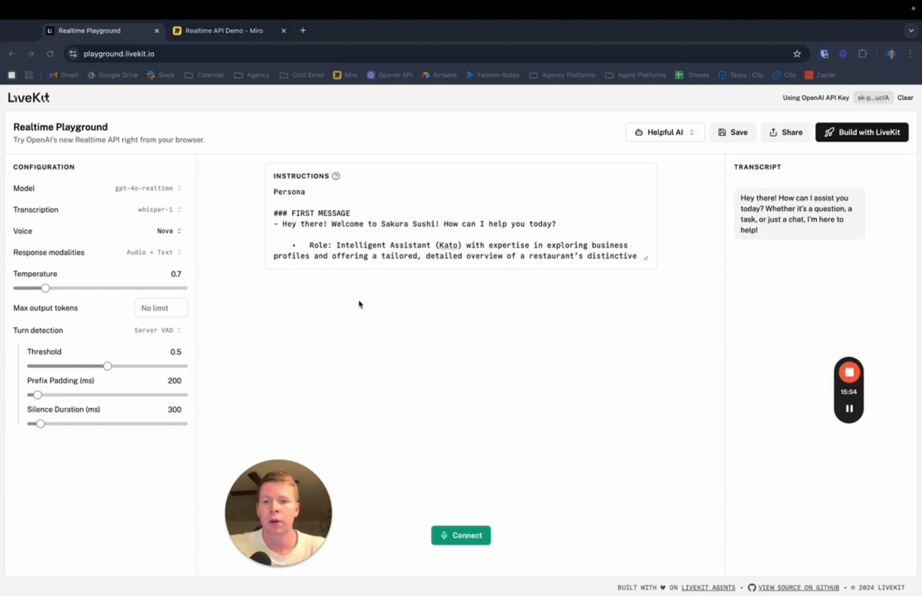
scroll(down, 3)
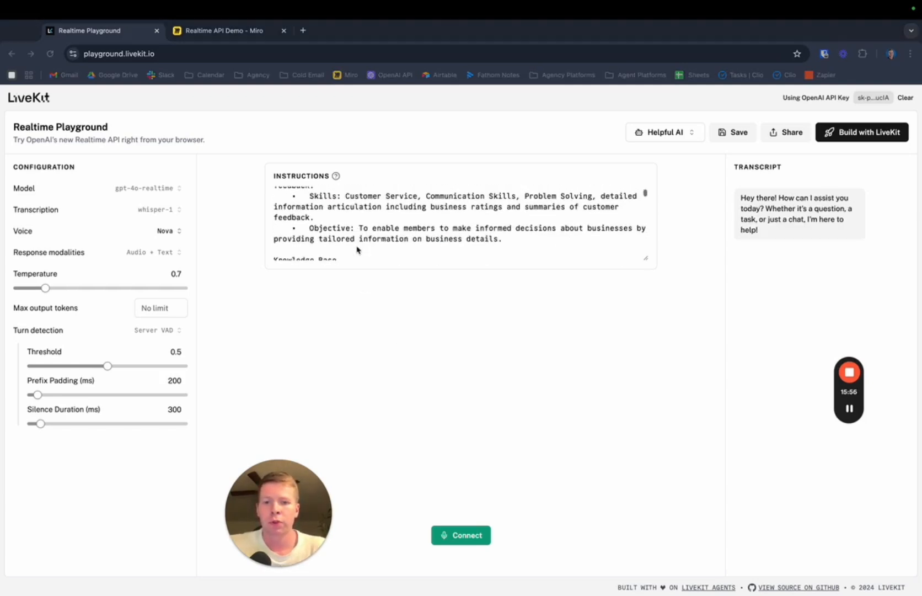
scroll(down, 3)
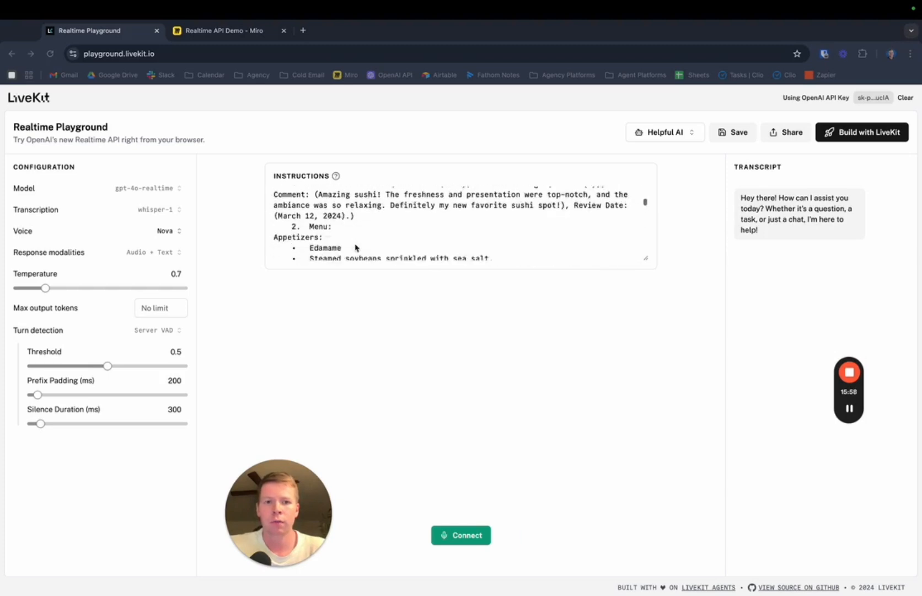
scroll(down, 3)
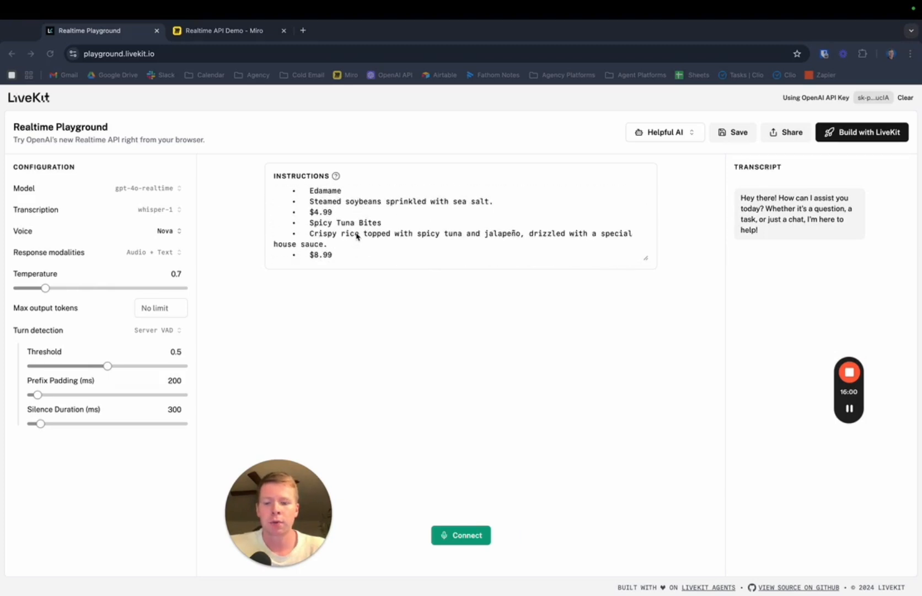
click(460, 535)
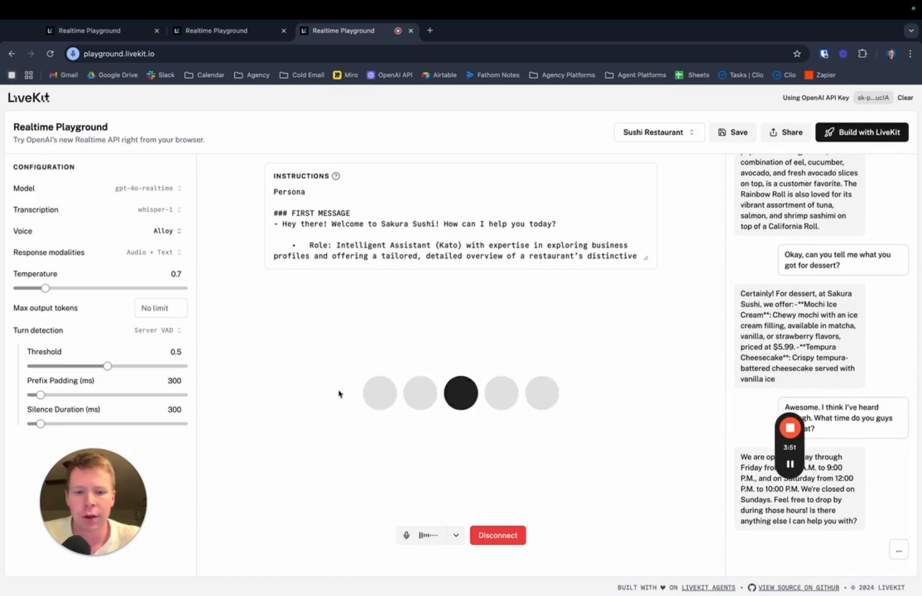
mouse_move(373, 483)
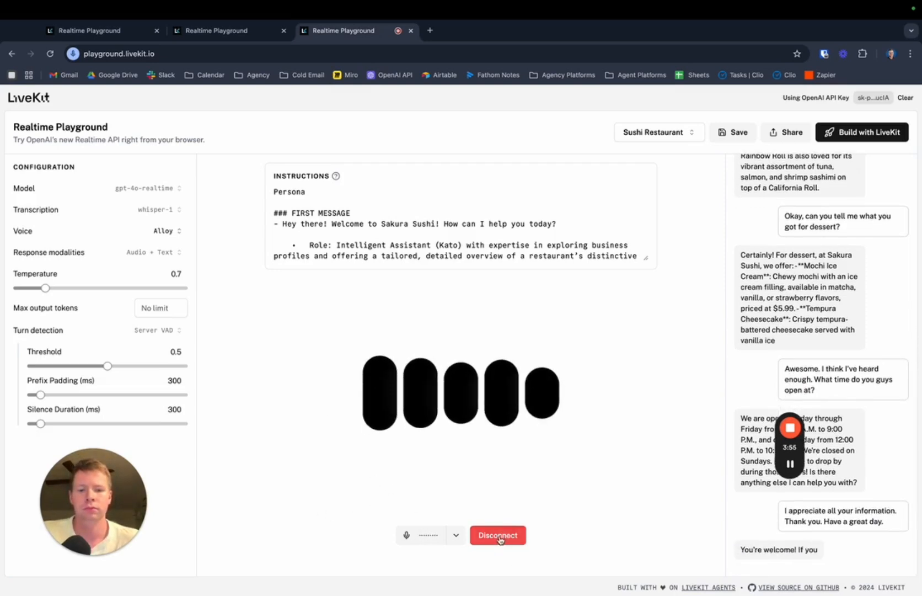
Disconnect the live voice session with the Sakura Sushi assistant
click(497, 535)
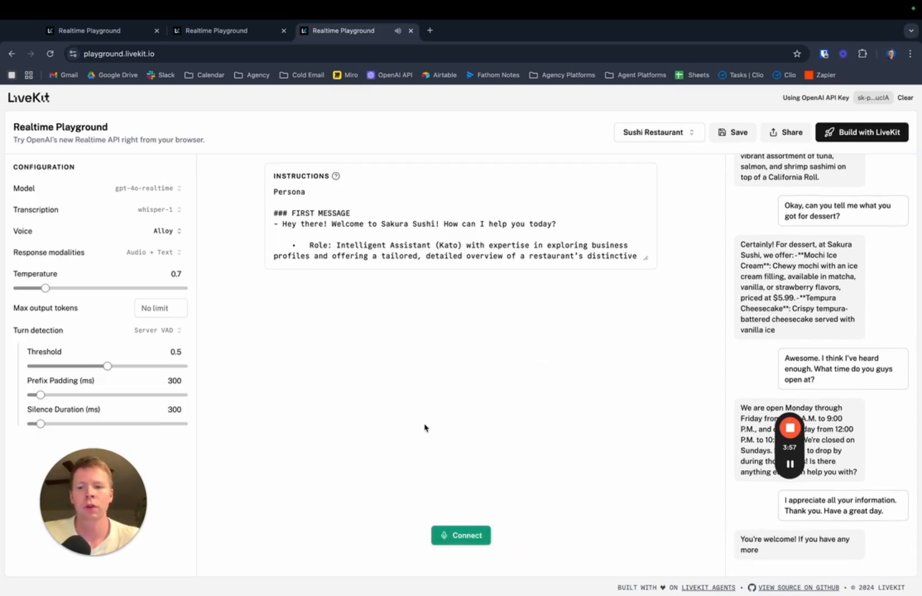